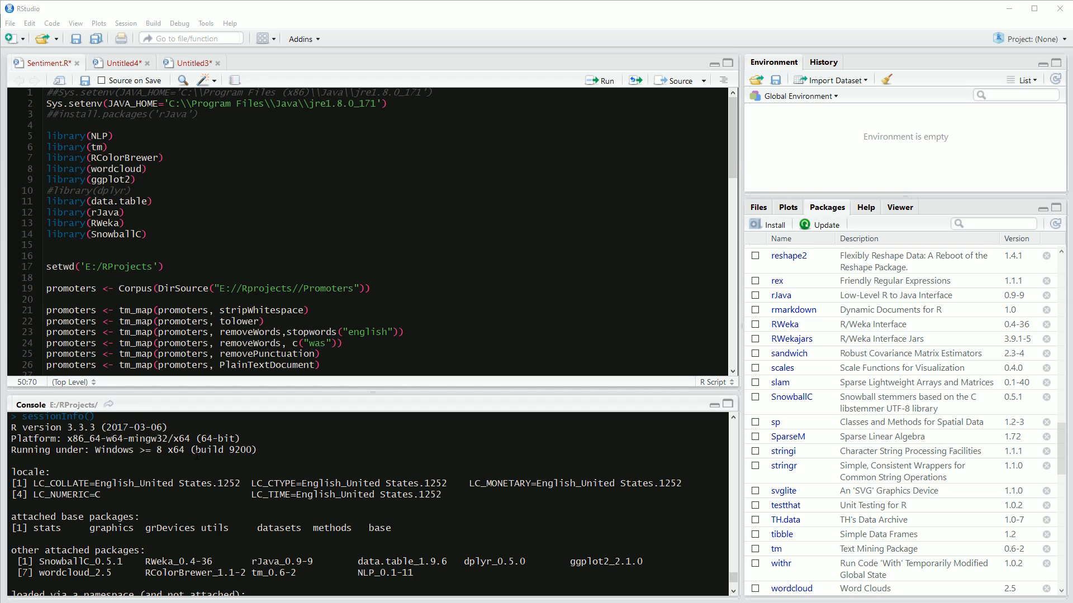
# Scroll through the R script and highlight the NGramTokenizer term.
pyautogui.scroll(-3)
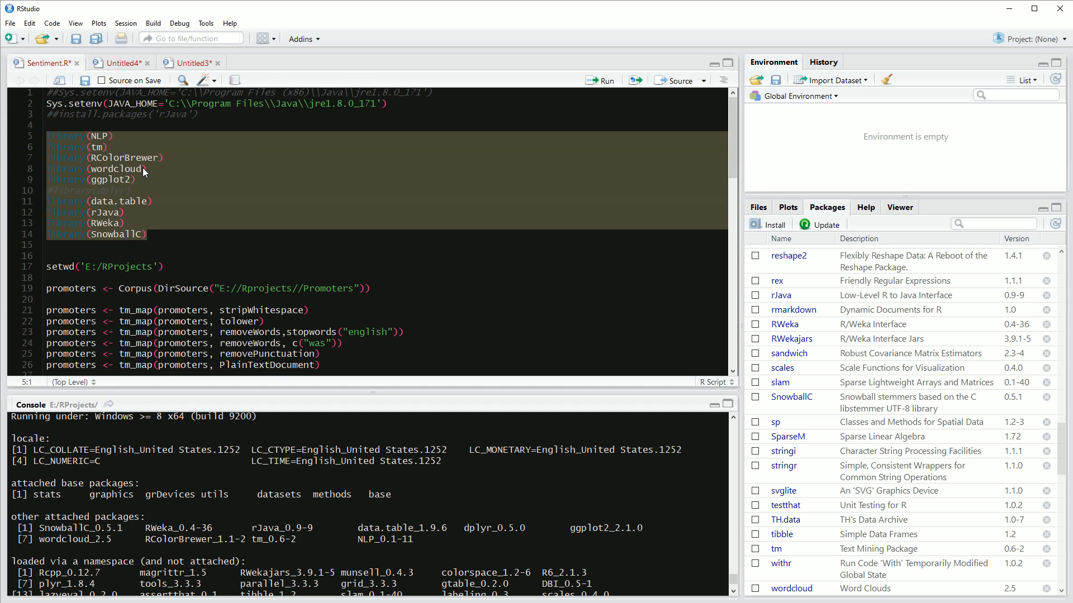
pyautogui.moveTo(145, 208)
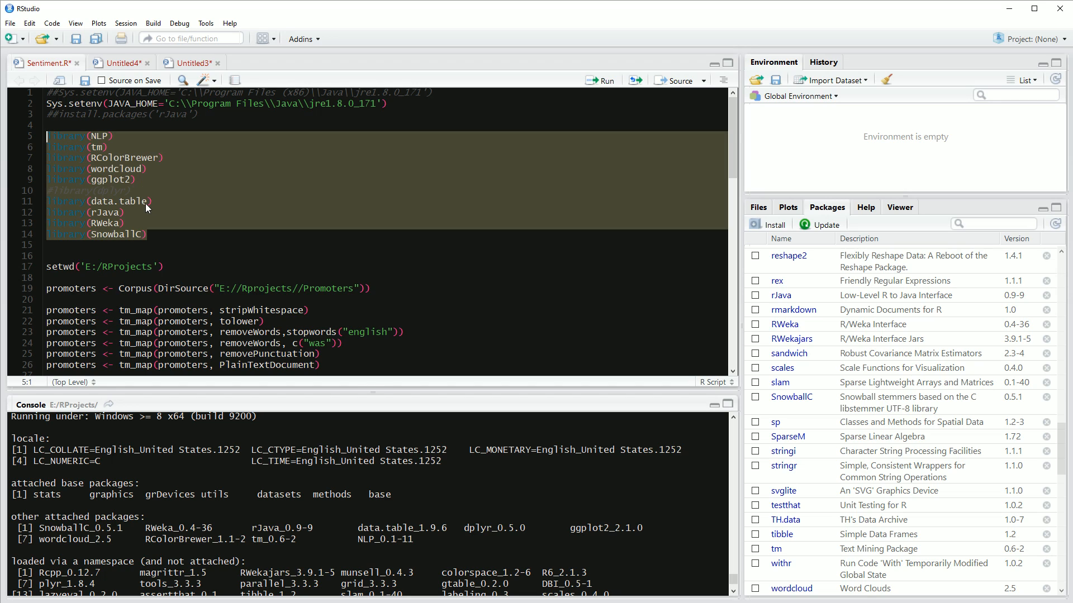
pyautogui.click(139, 222)
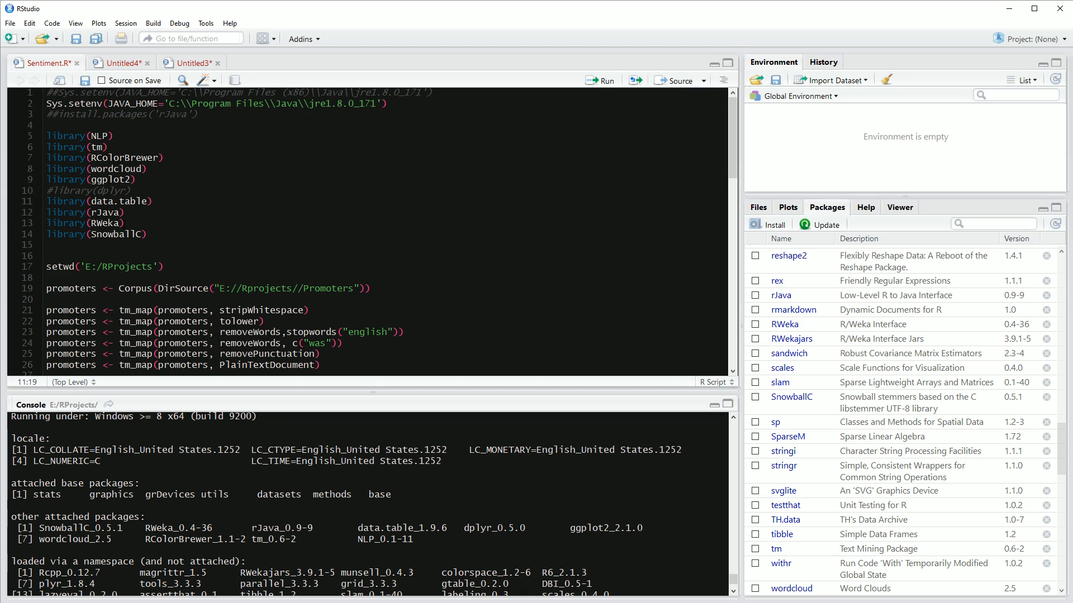
pyautogui.scroll(-3)
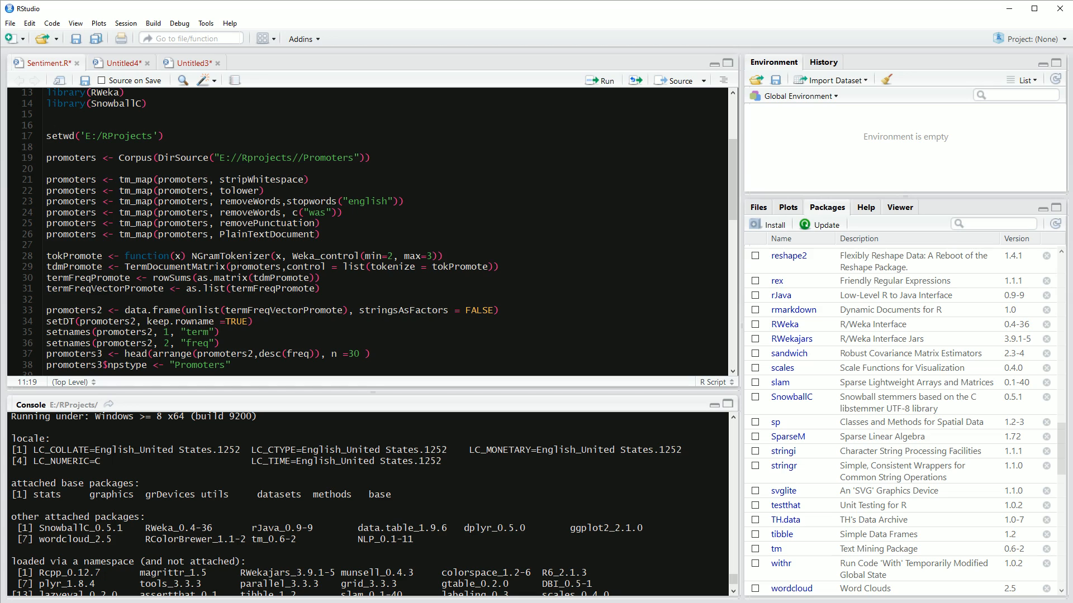
pyautogui.doubleClick(316, 255)
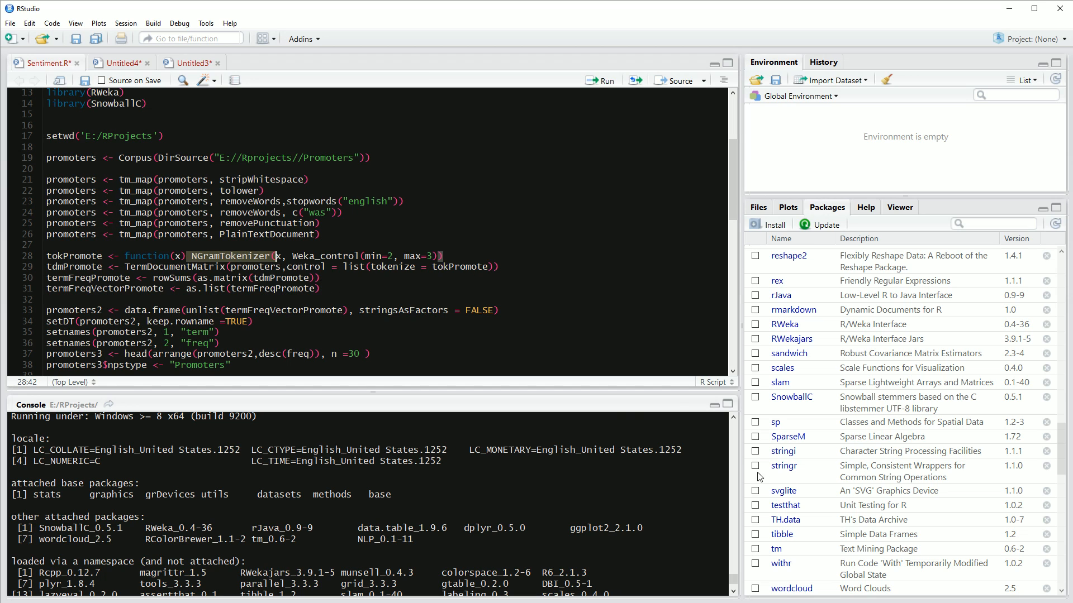
pyautogui.scroll(3)
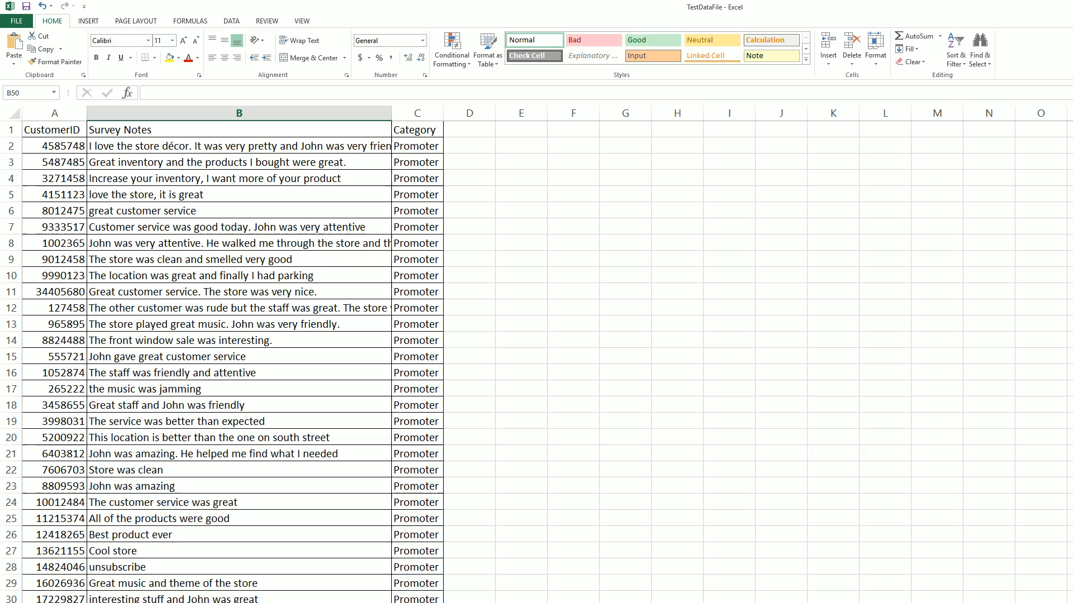
pyautogui.moveTo(239, 293)
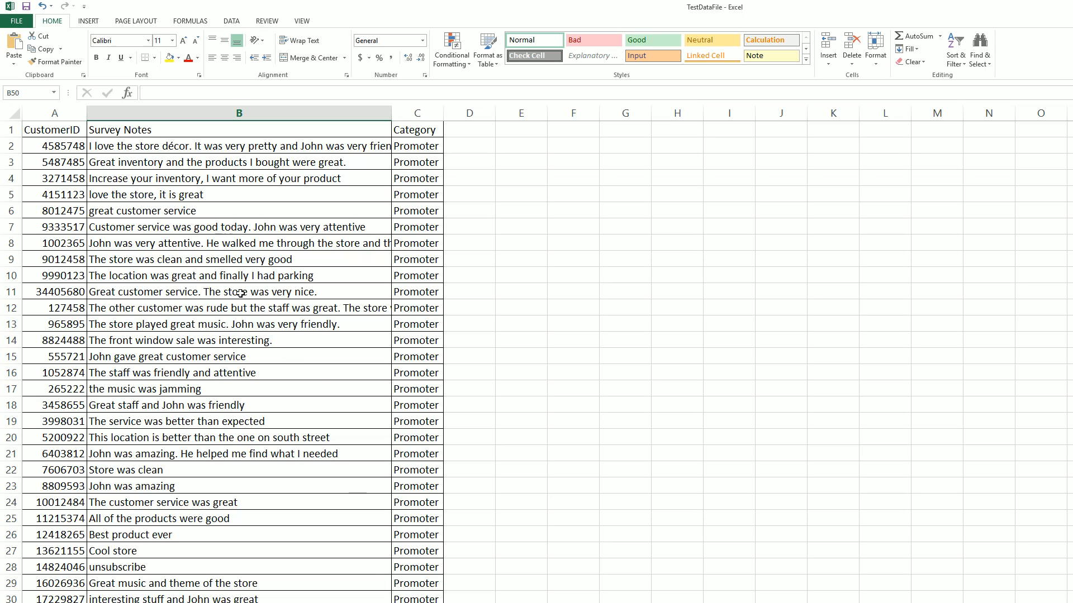
pyautogui.moveTo(253, 320)
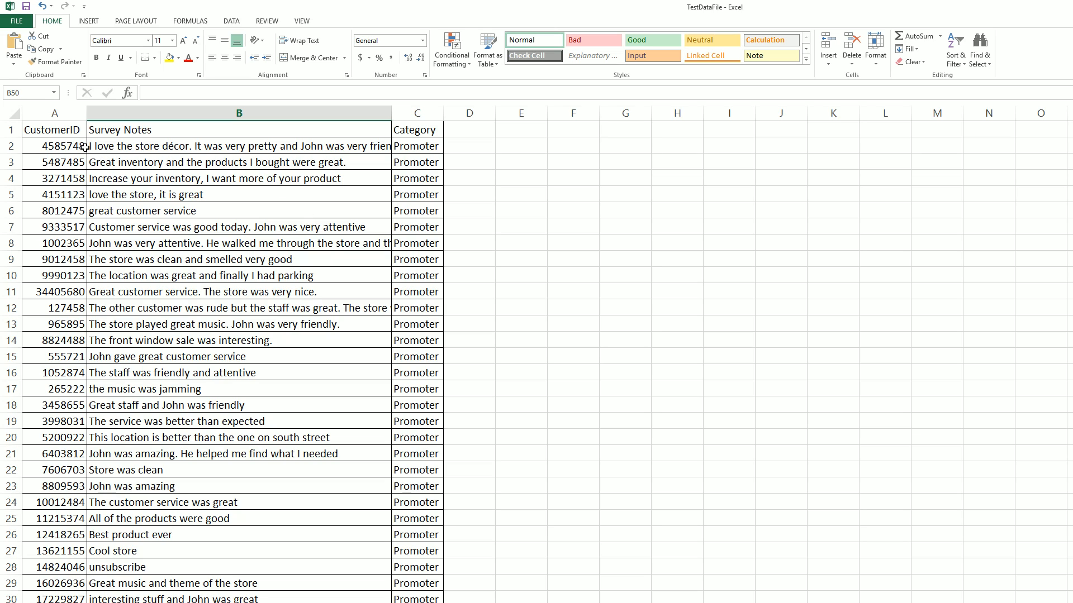
pyautogui.moveTo(89, 168)
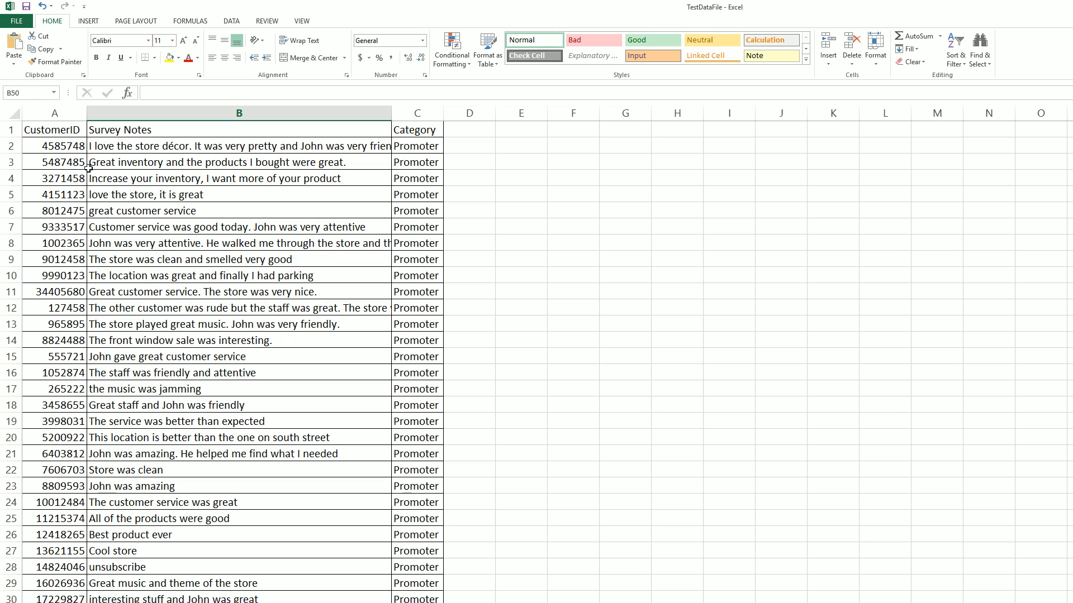
# In Excel, inspect survey note B2, its Promoter category in C2, and the whole Survey Notes column.
pyautogui.click(239, 145)
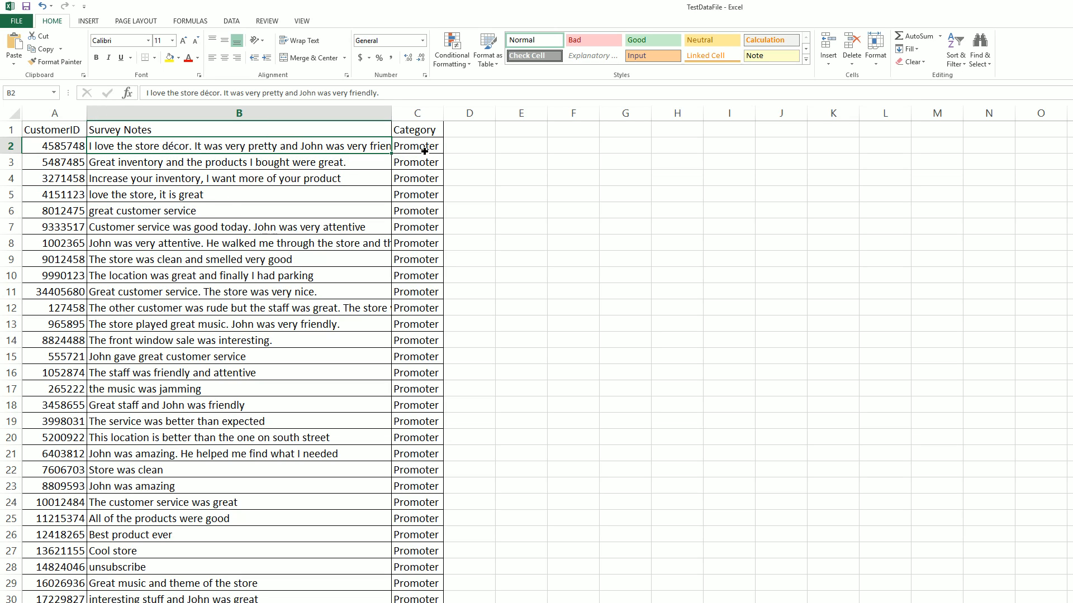
pyautogui.click(416, 146)
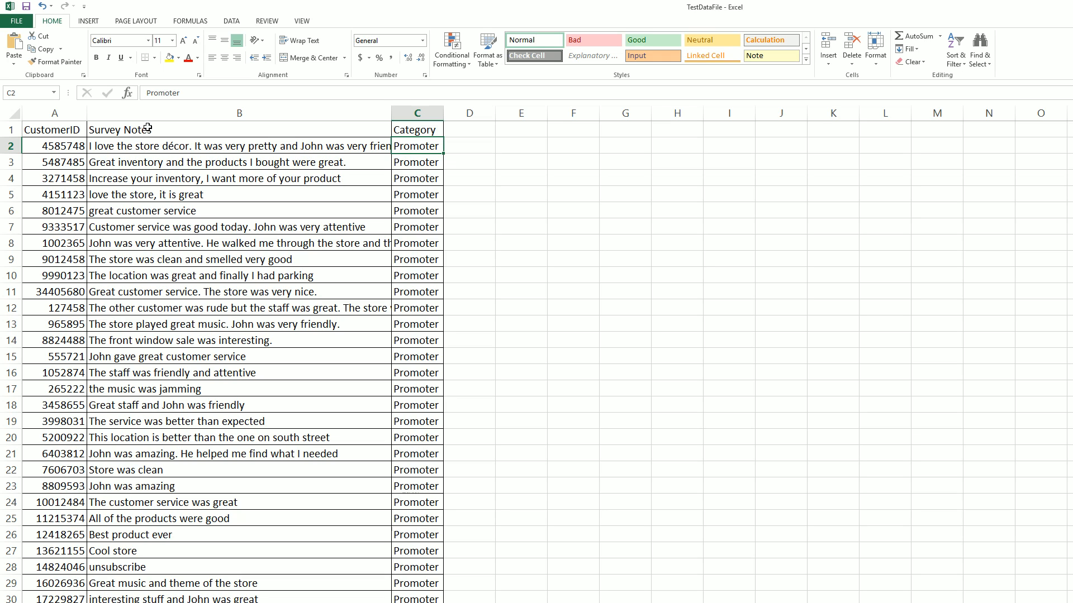
pyautogui.click(239, 113)
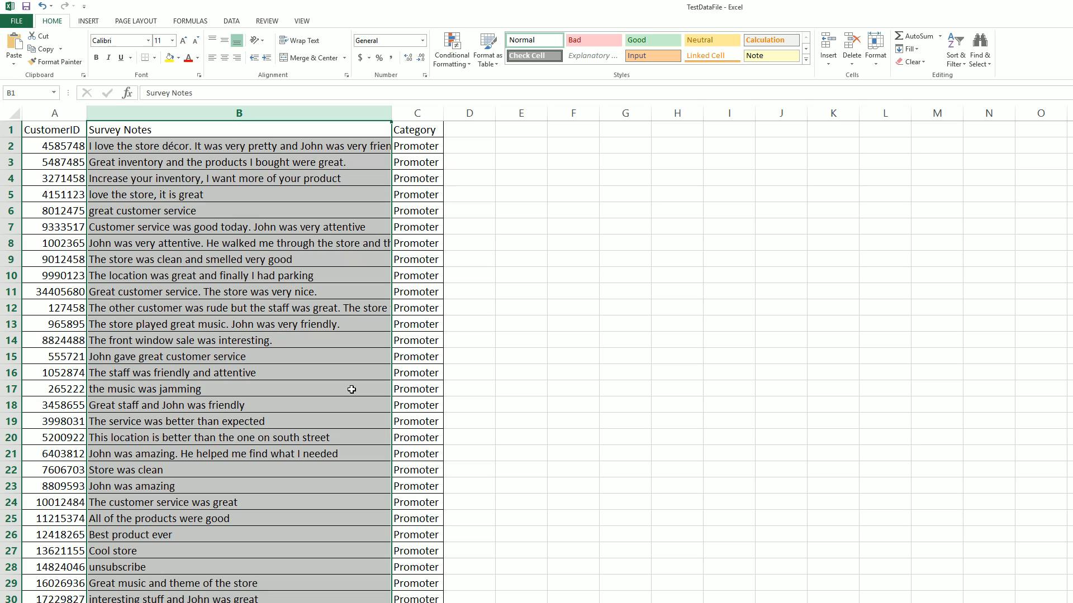
pyautogui.moveTo(351, 389)
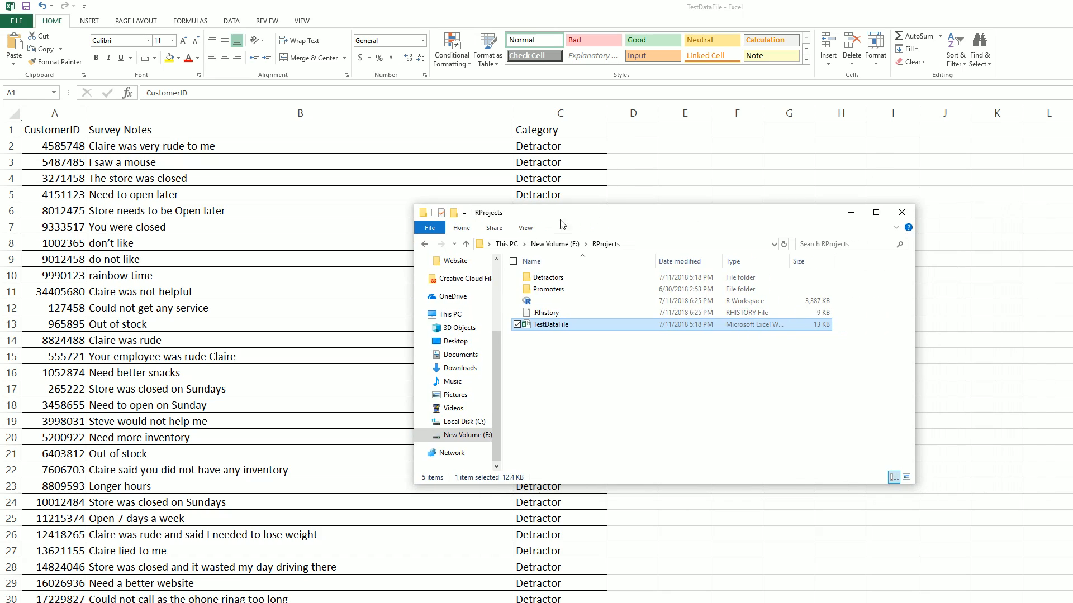
# Open the Detractors folder in RProjects to reveal its single Detractors spreadsheet.
pyautogui.doubleClick(550, 277)
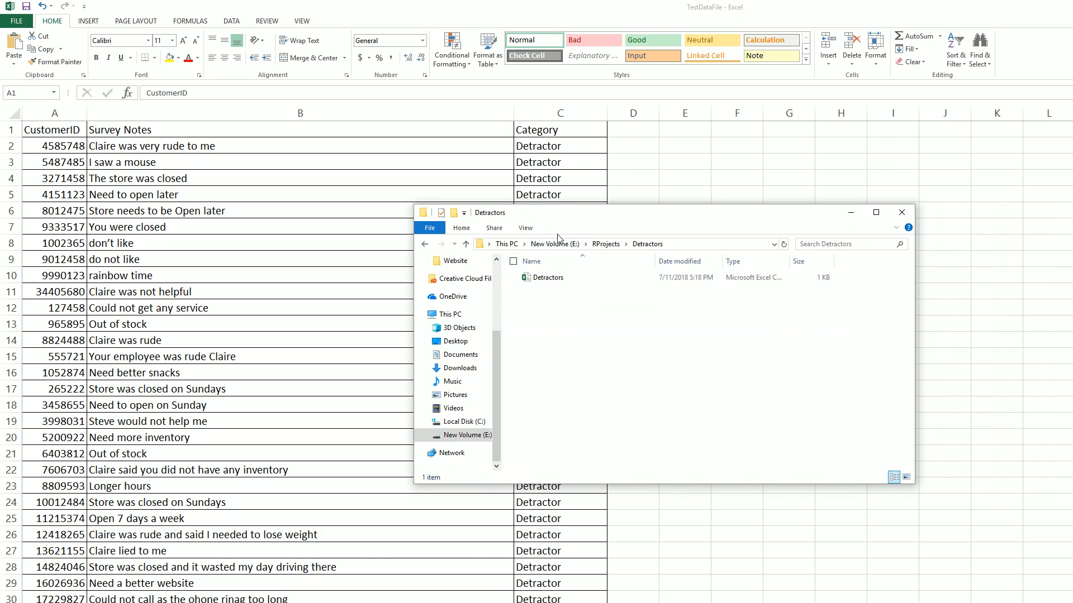
pyautogui.moveTo(573, 299)
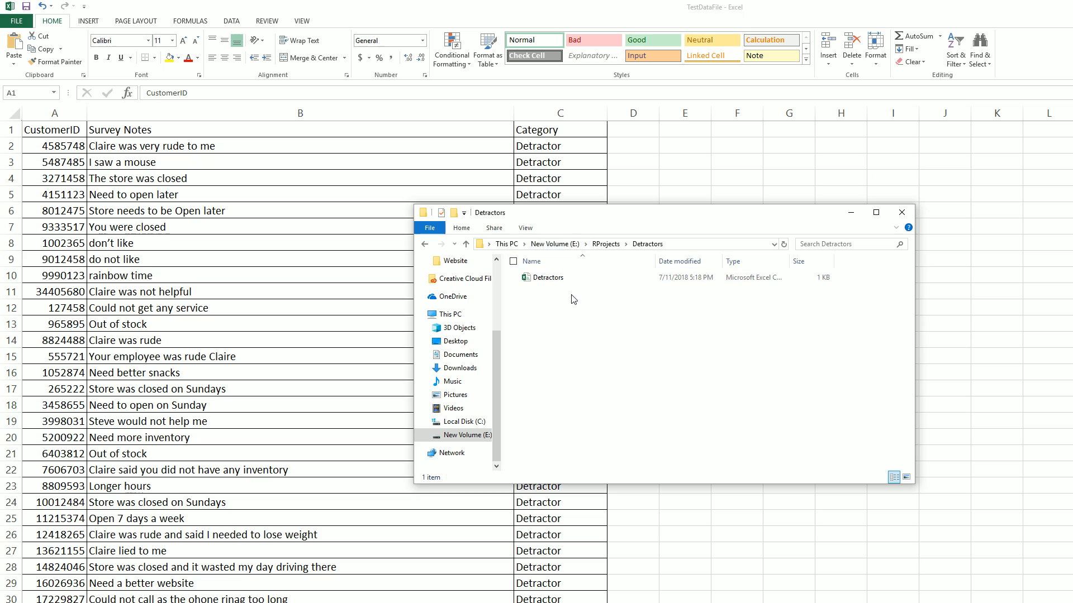
pyautogui.moveTo(589, 356)
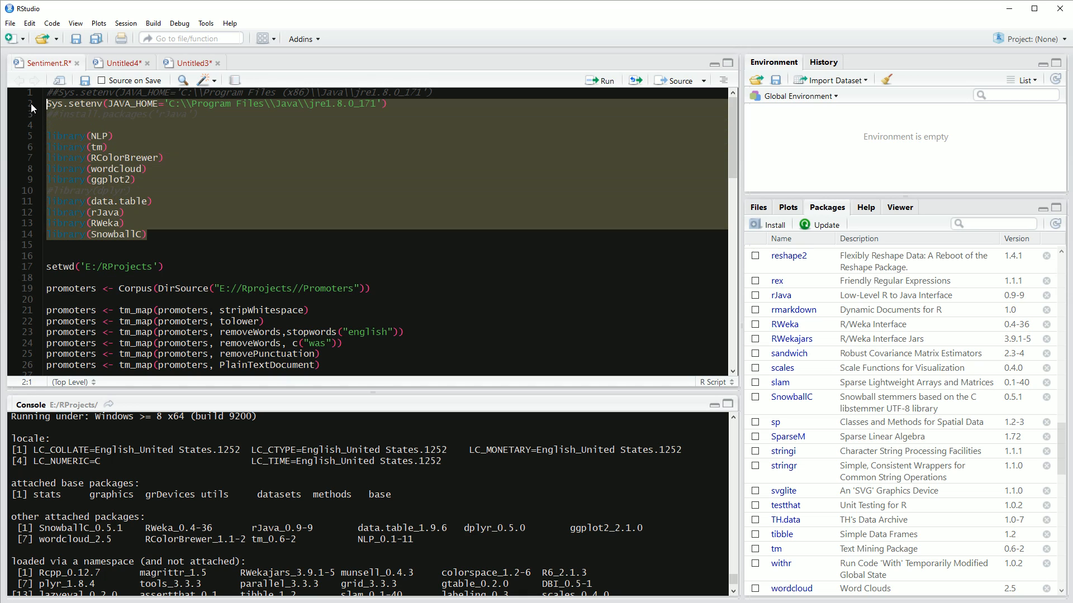
# Run the library setup lines and load the promoters corpus into the environment.
pyautogui.click(78, 103)
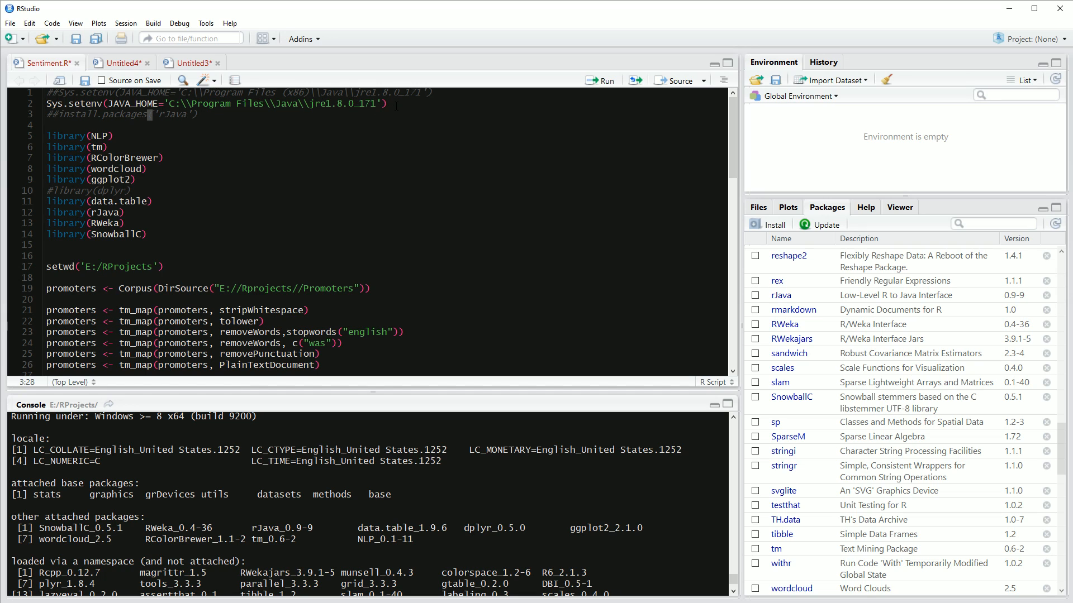
pyautogui.click(104, 233)
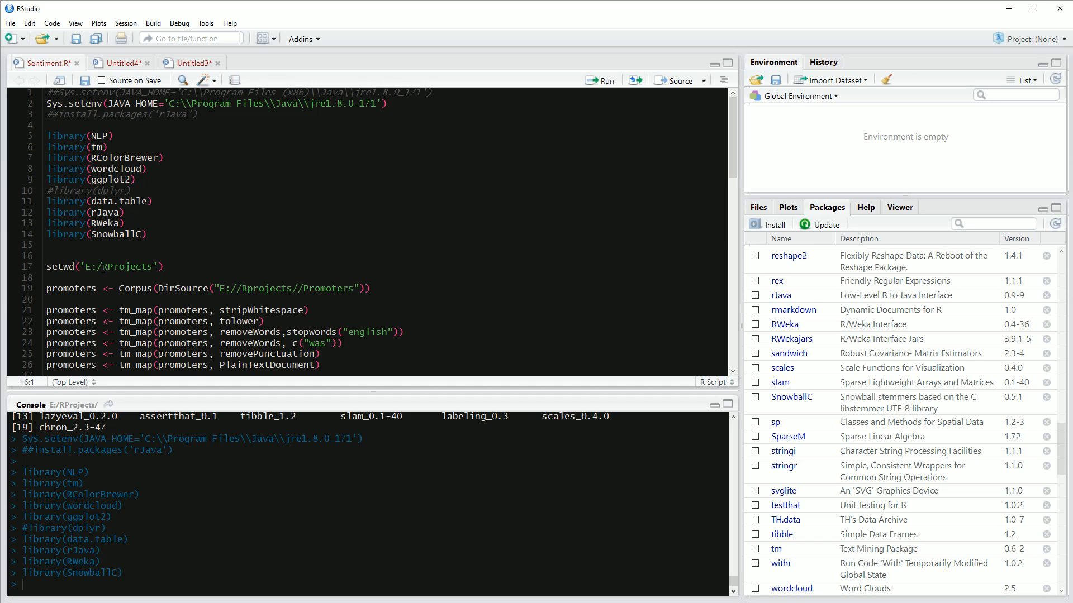
pyautogui.click(161, 267)
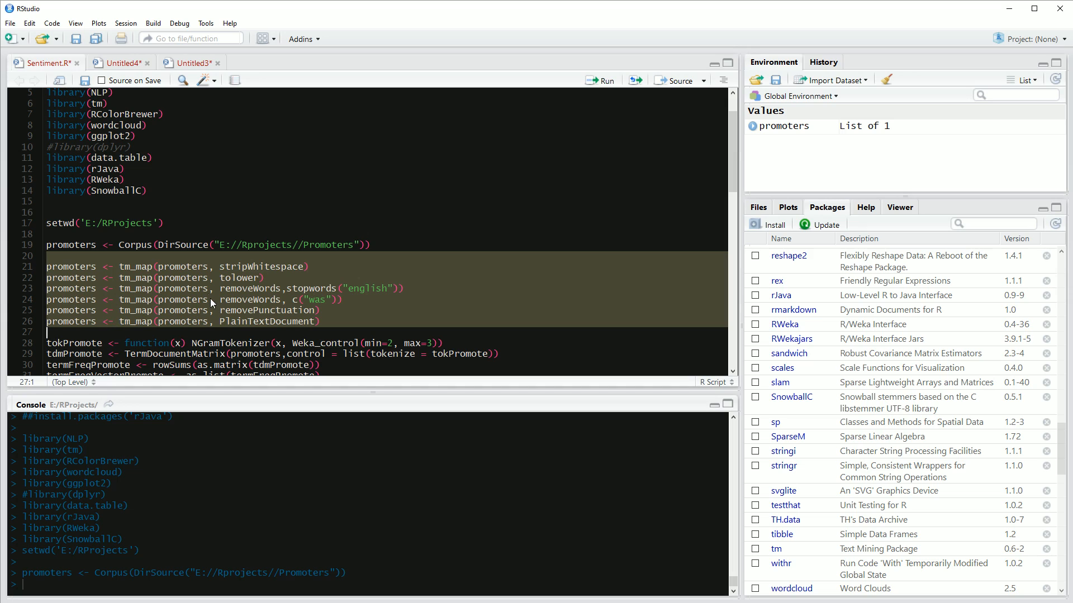
pyautogui.moveTo(296, 277)
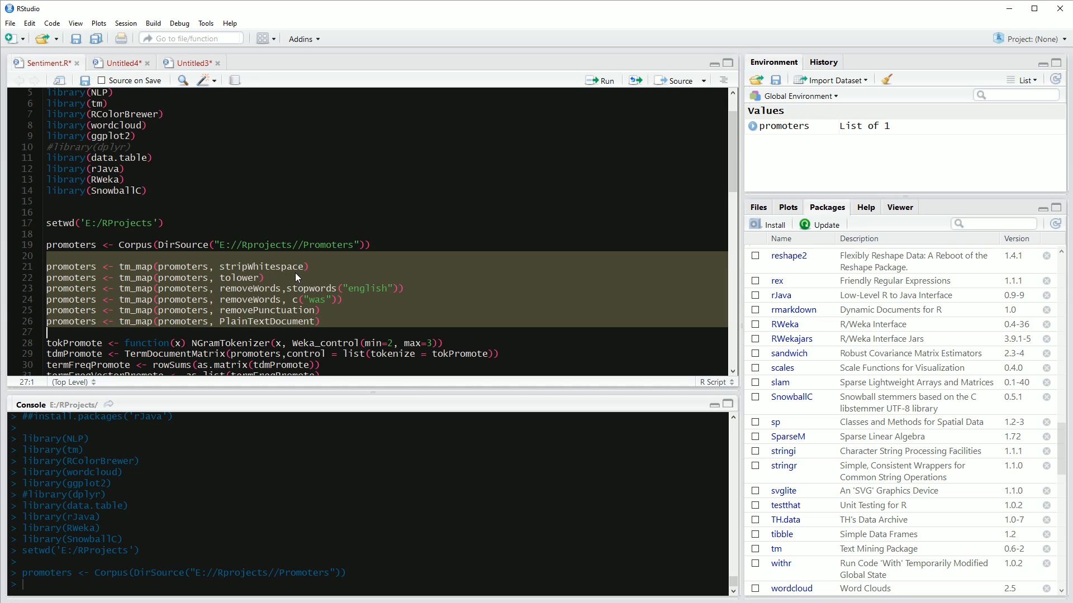
# Change the custom removed word in the promoters removeWords line from 'was' to 'Youtube'.
pyautogui.scroll(-3)
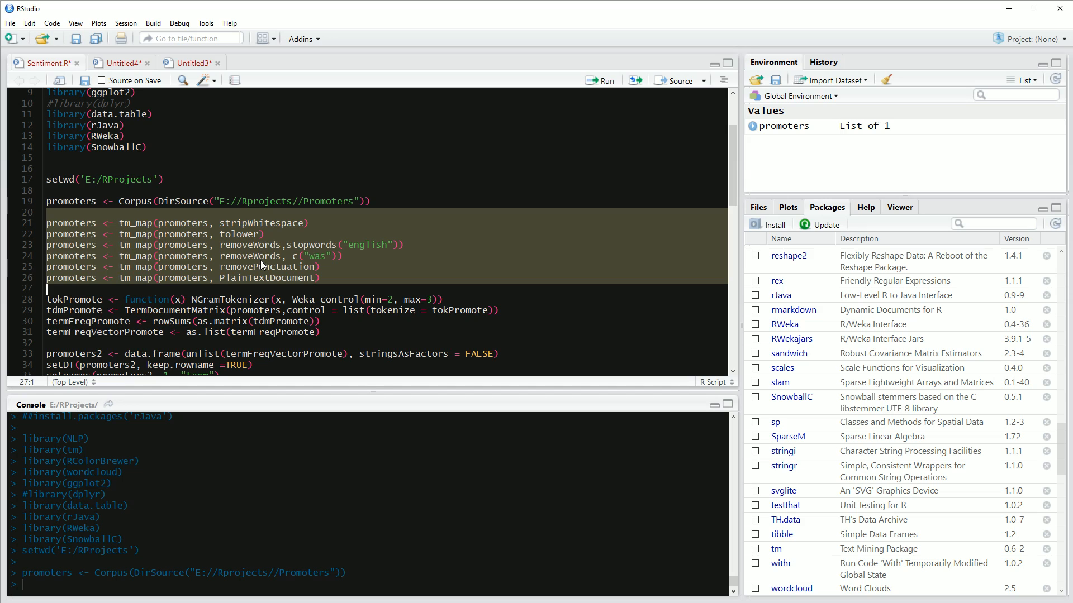
pyautogui.moveTo(323, 257)
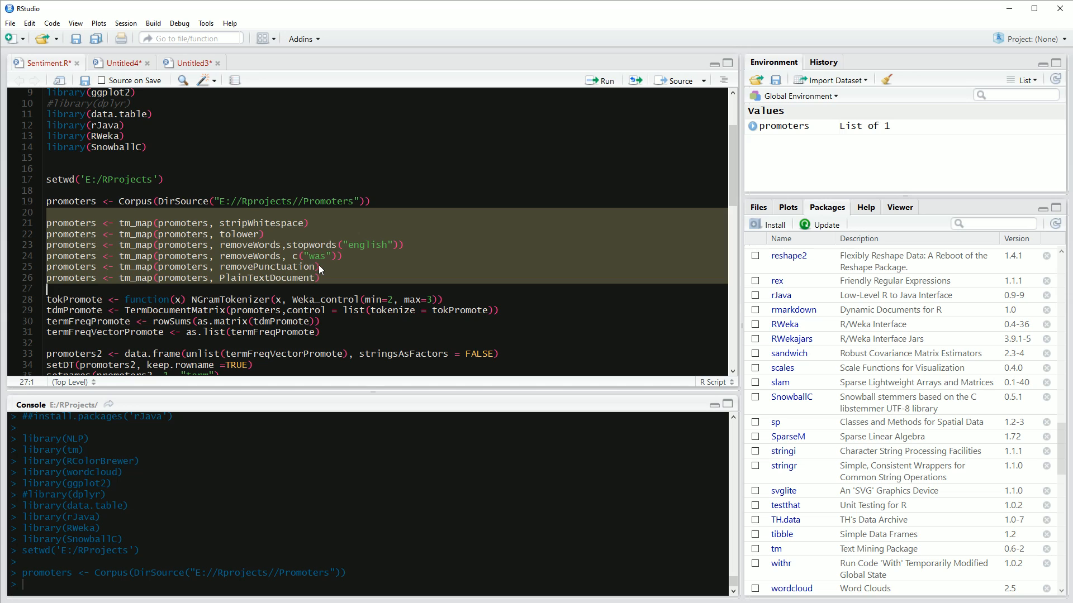
pyautogui.click(319, 256)
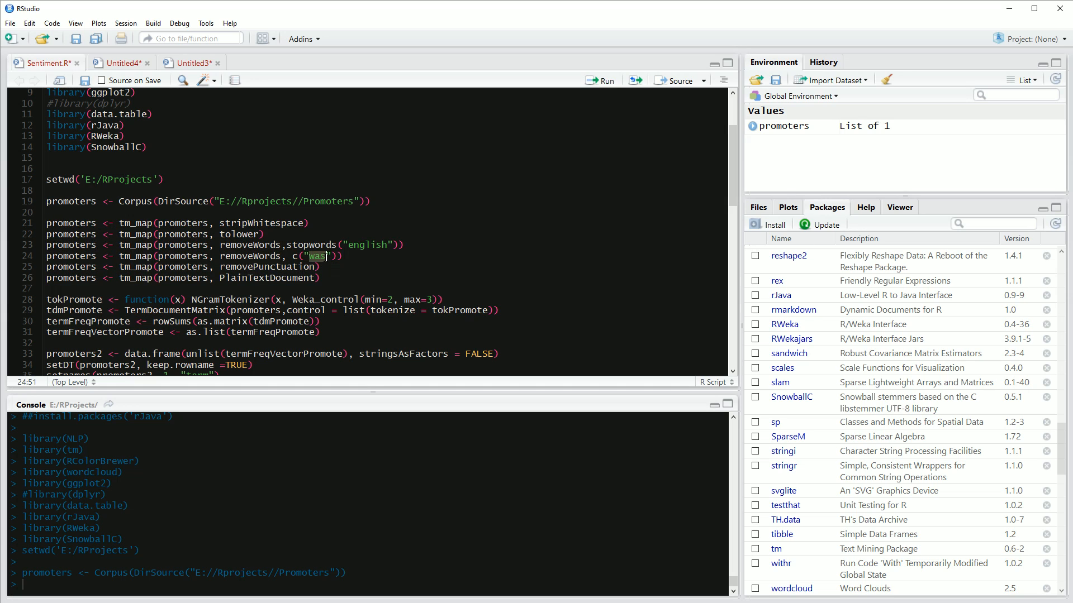
pyautogui.write('Youtube')
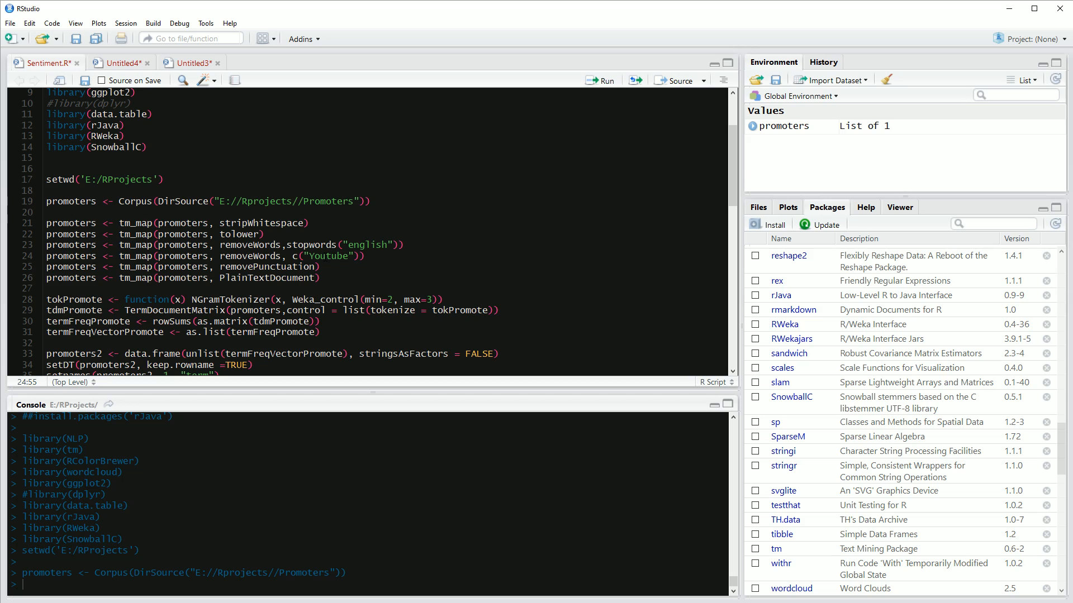
pyautogui.click(272, 256)
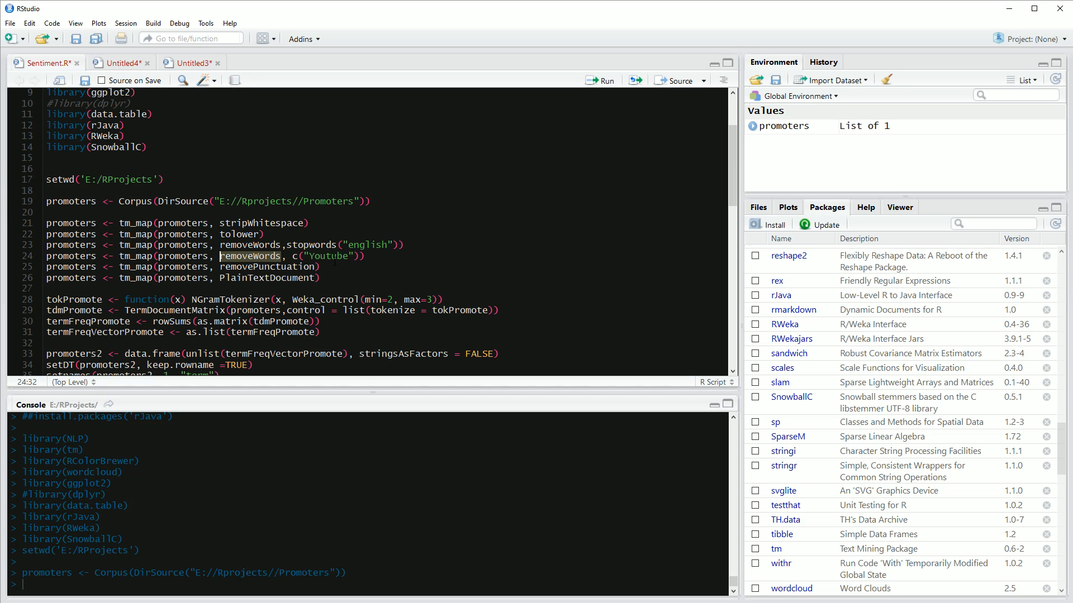
# Run the promoter tokenizer and TermDocumentMatrix lines, creating promoters2 (274 rows) and top-30 promoters3.
pyautogui.scroll(-3)
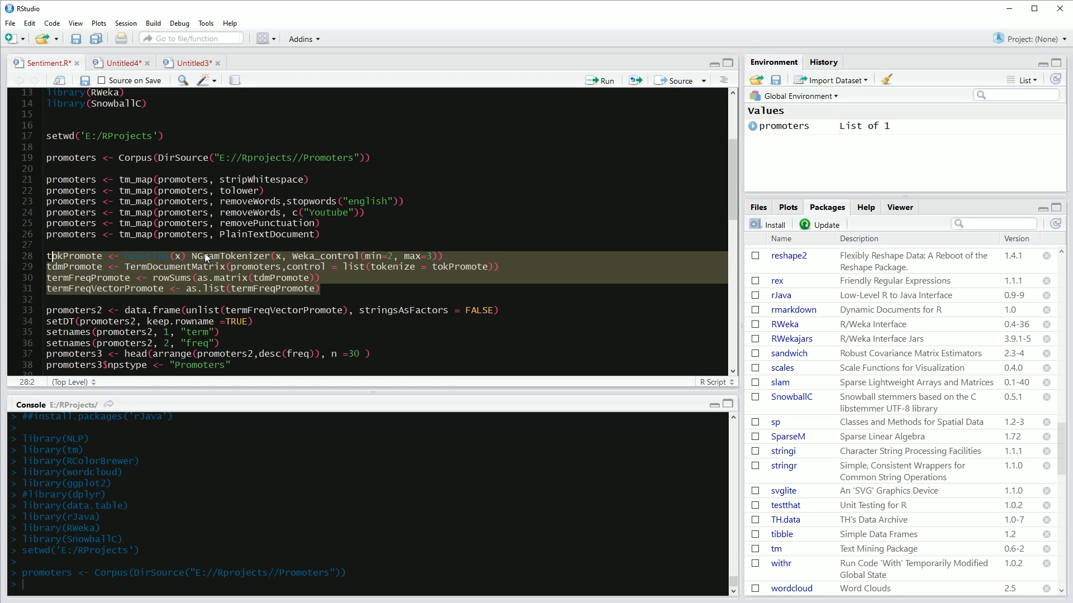
pyautogui.click(330, 255)
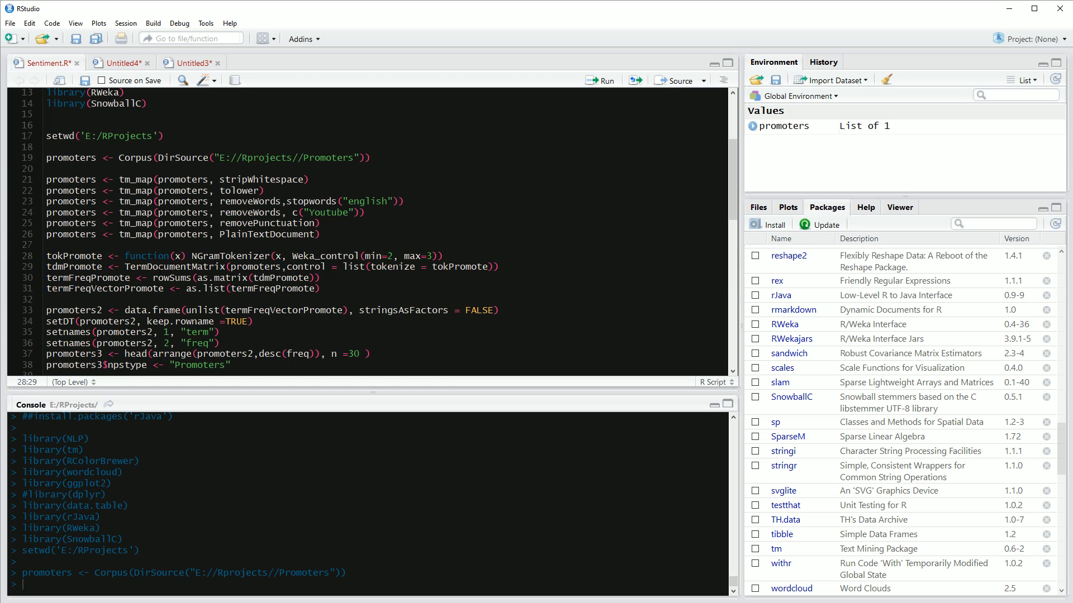
pyautogui.click(316, 277)
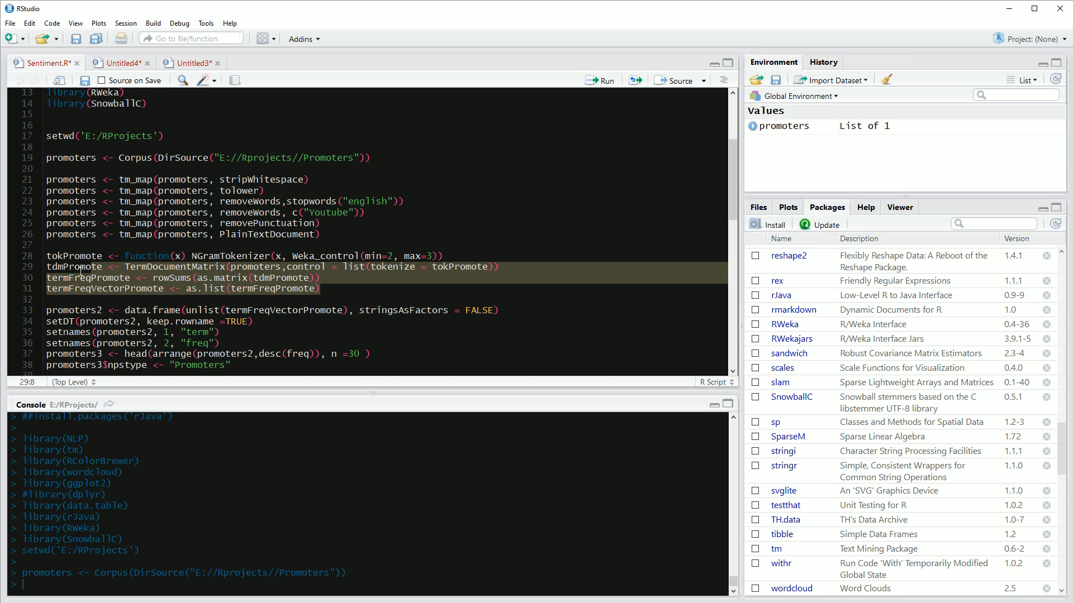
pyautogui.click(600, 81)
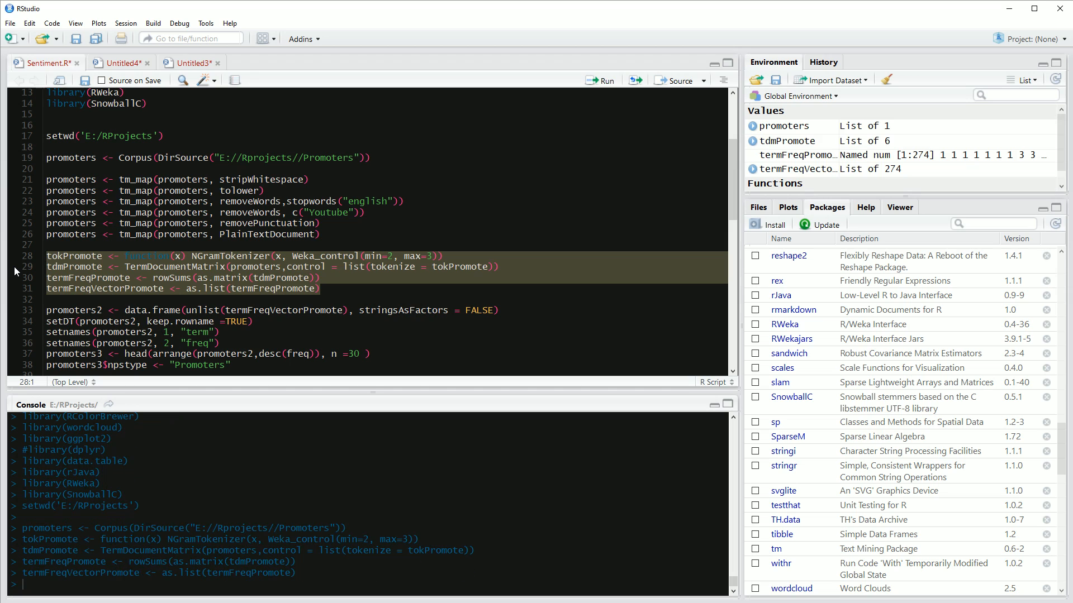
pyautogui.scroll(-3)
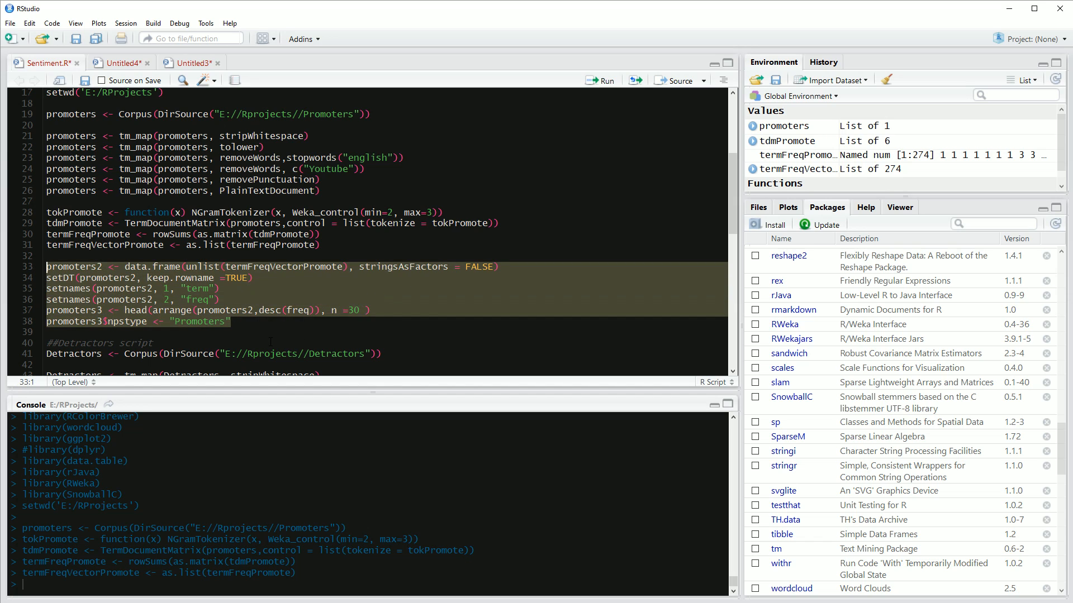
pyautogui.moveTo(309, 298)
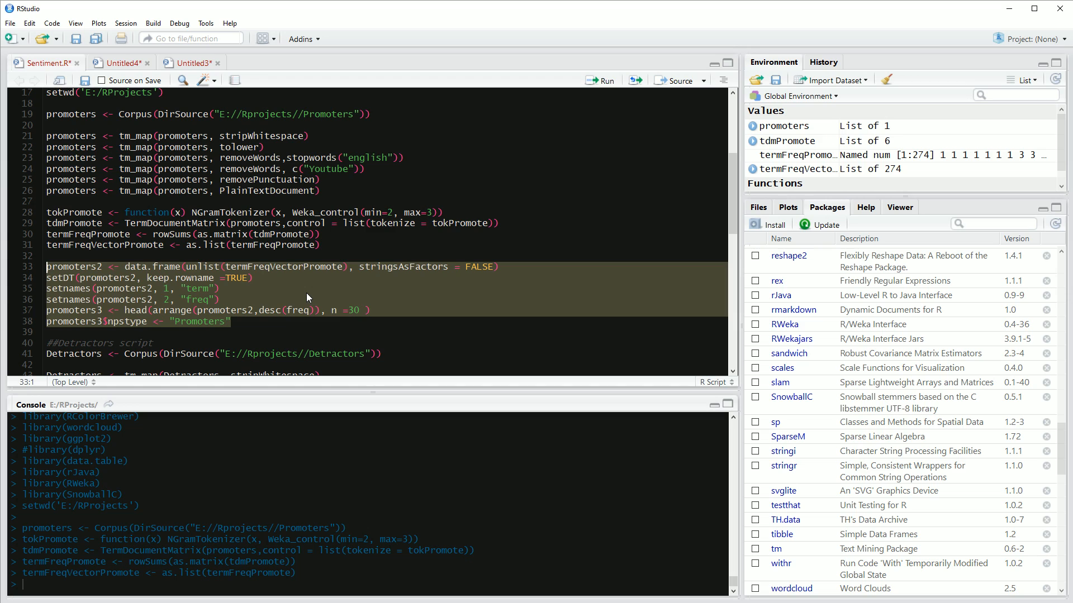
pyautogui.moveTo(261, 310)
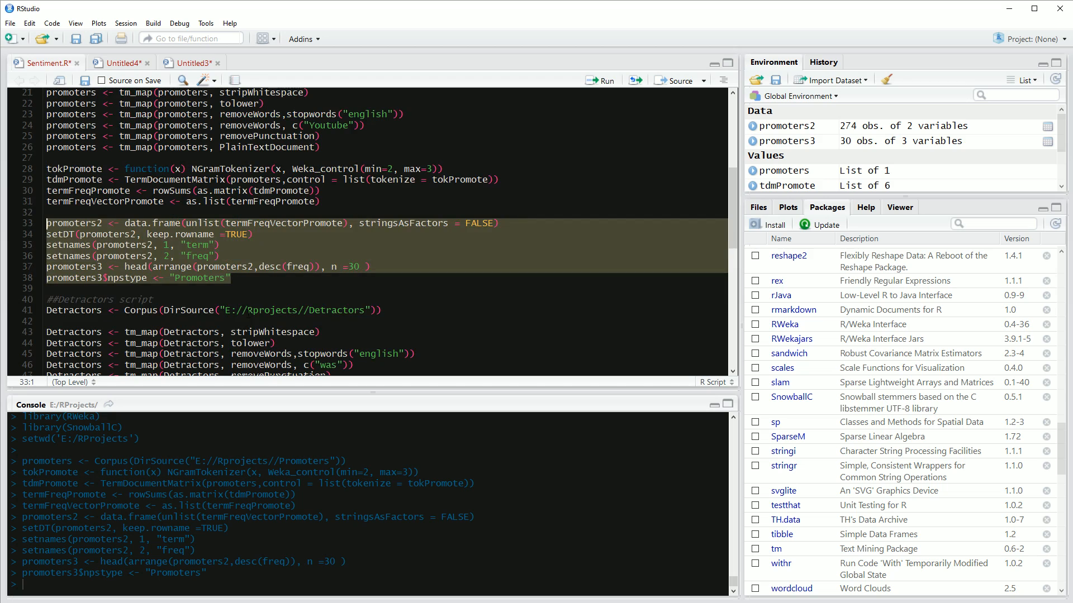
pyautogui.scroll(-3)
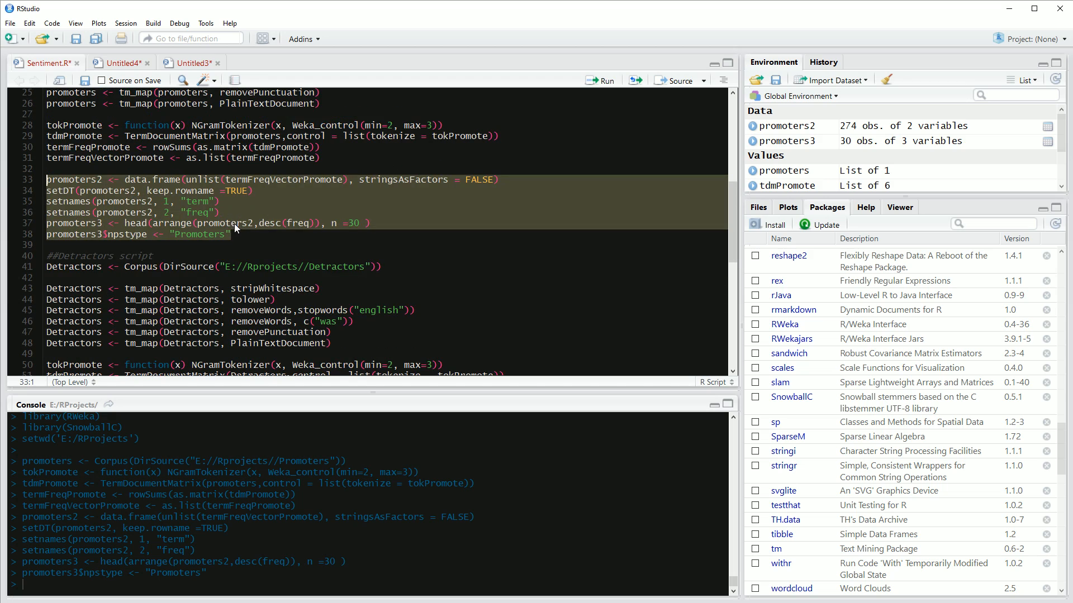
# Run the Detractors corpus, tm_map and tokenizer lines, creating Detractors2 (72 rows) and top-30 Detractors3.
pyautogui.click(136, 213)
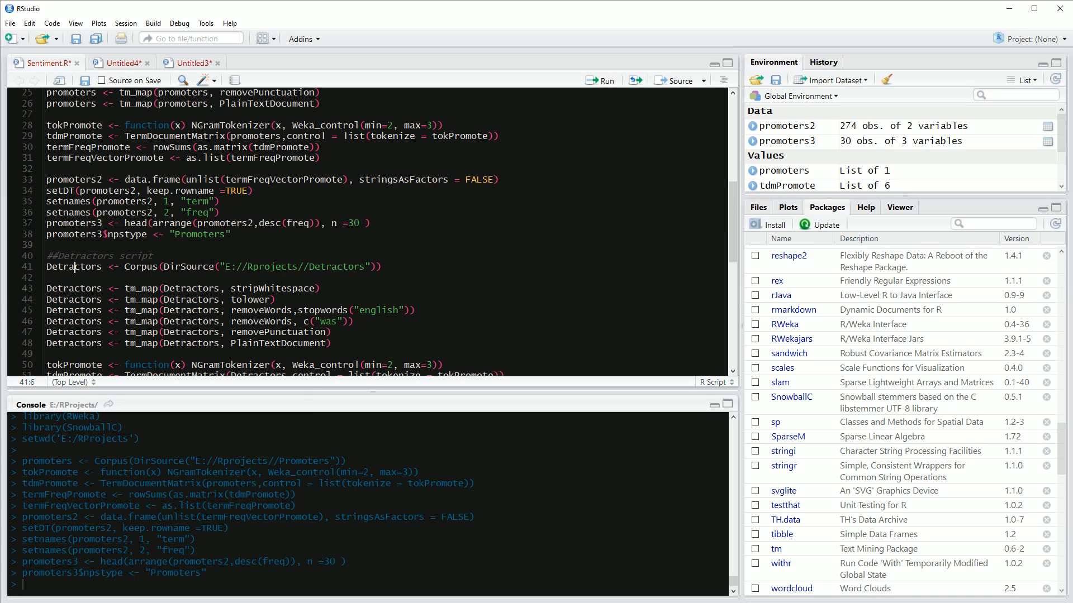
pyautogui.click(370, 267)
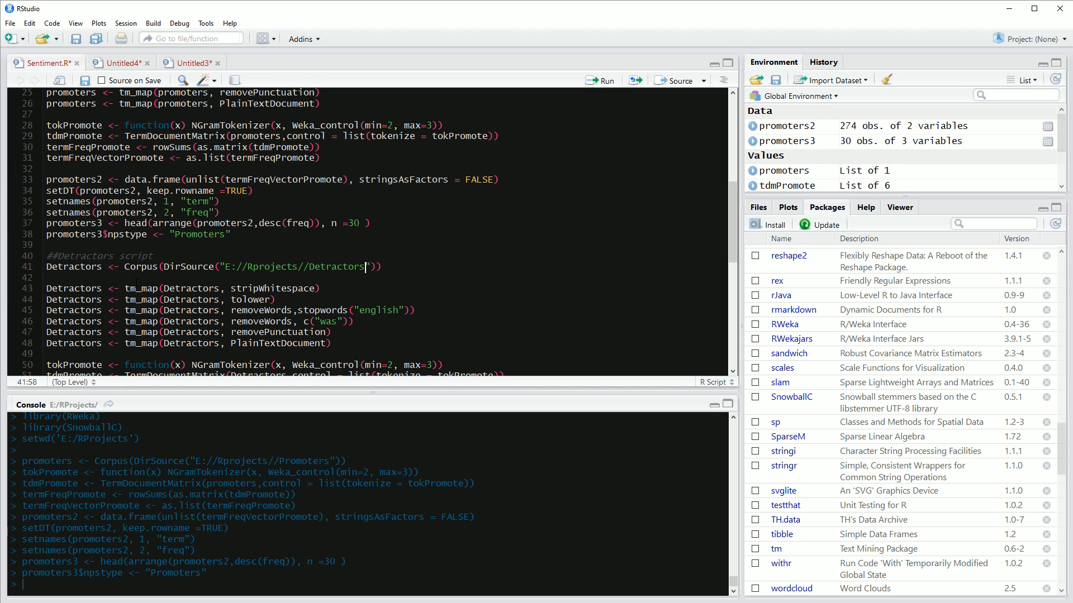
pyautogui.scroll(-3)
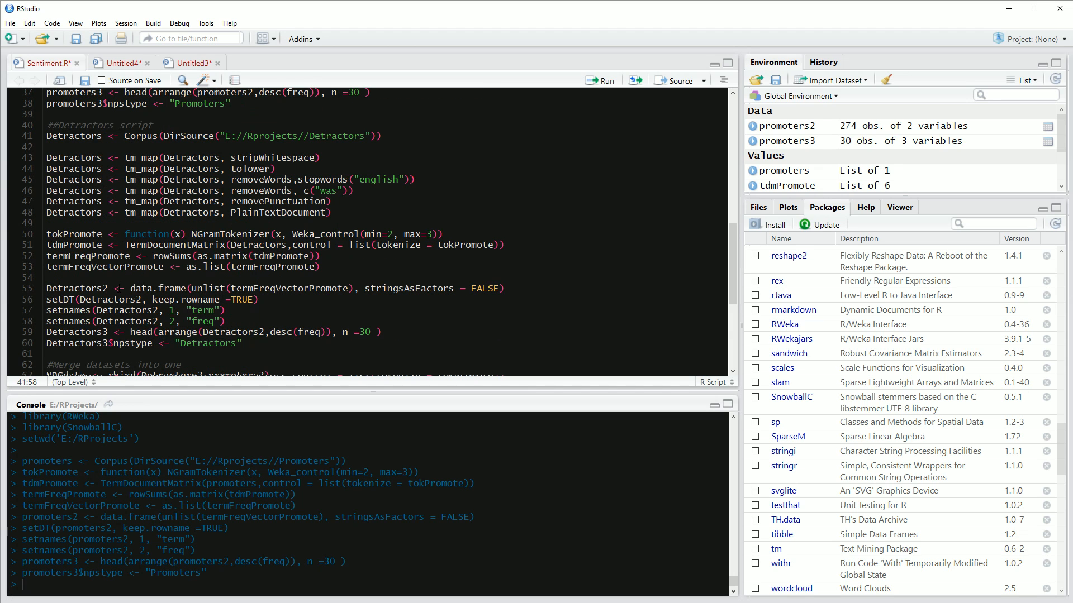
pyautogui.scroll(3)
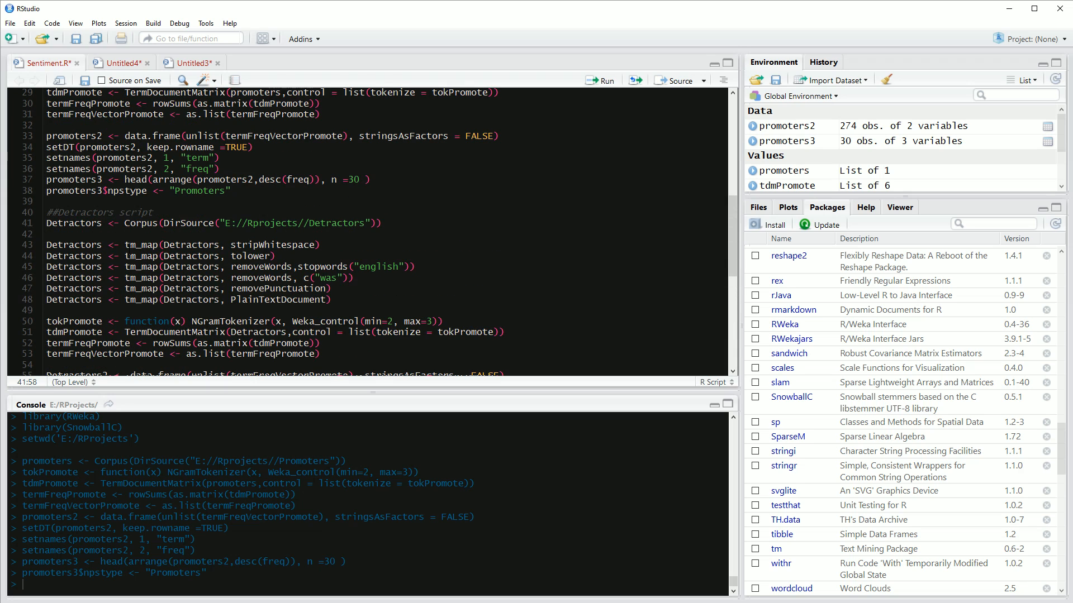
pyautogui.scroll(-3)
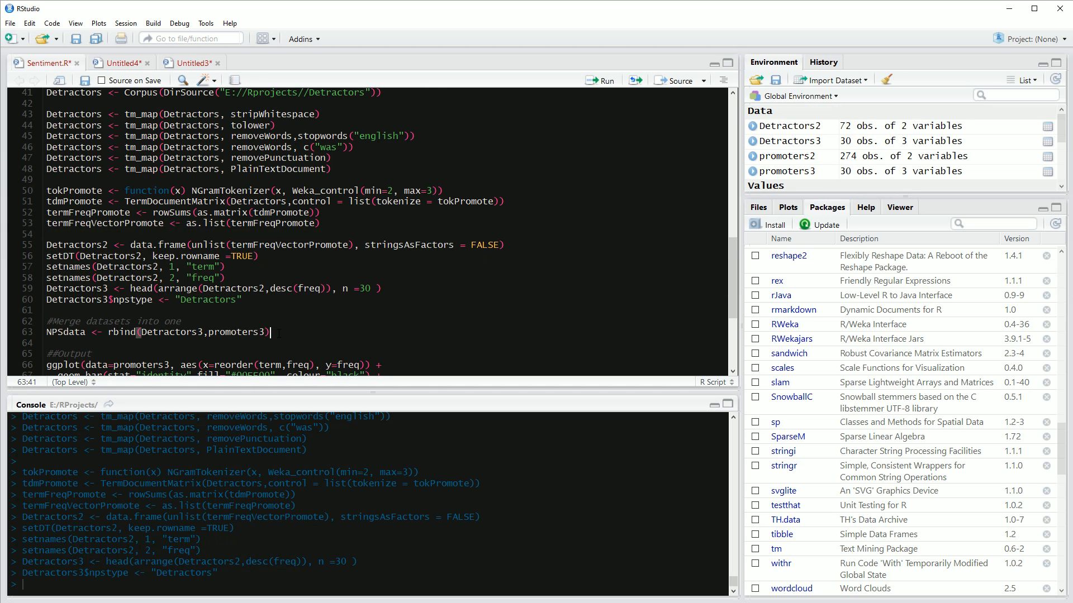
pyautogui.scroll(-3)
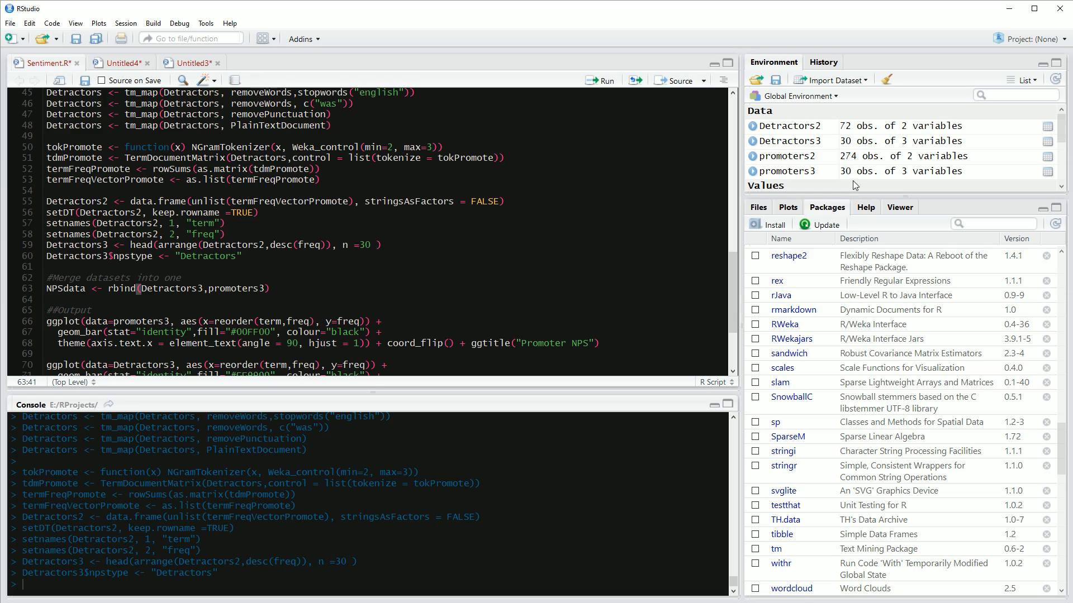
pyautogui.moveTo(769, 157)
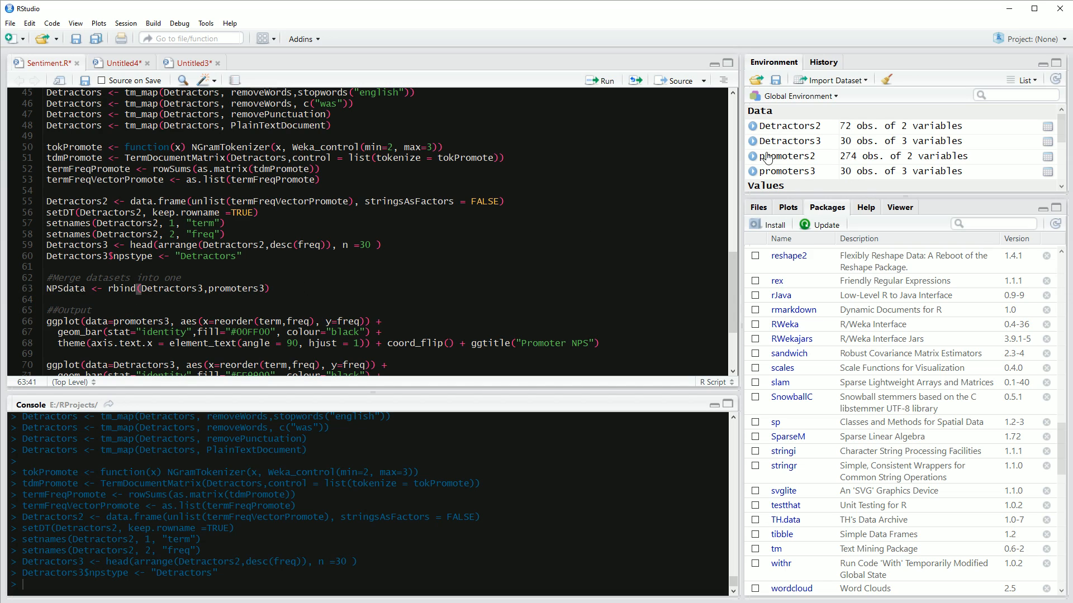
pyautogui.moveTo(855, 169)
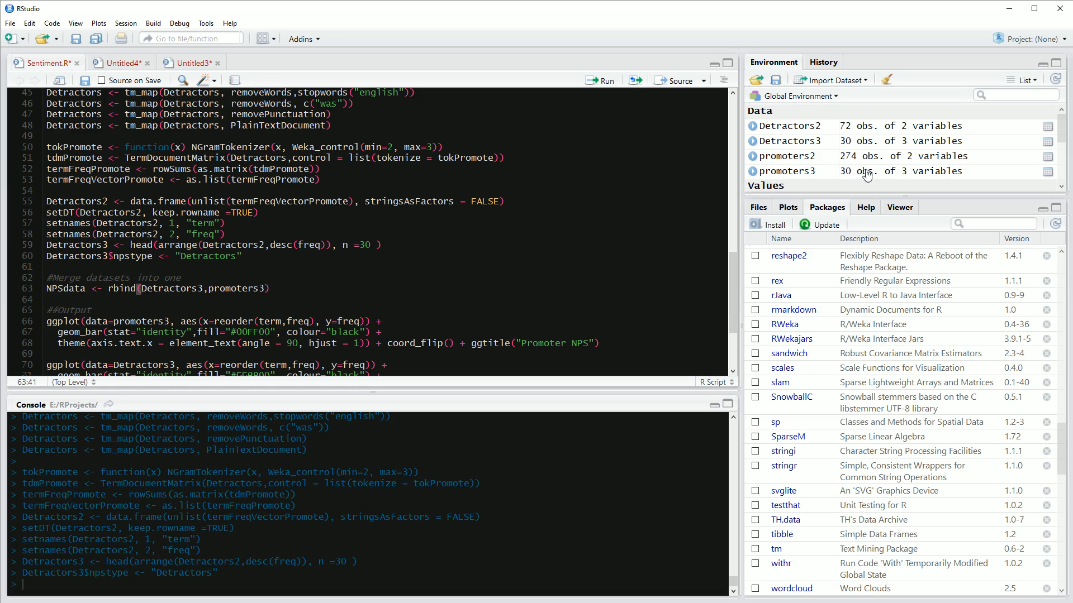
pyautogui.moveTo(896, 175)
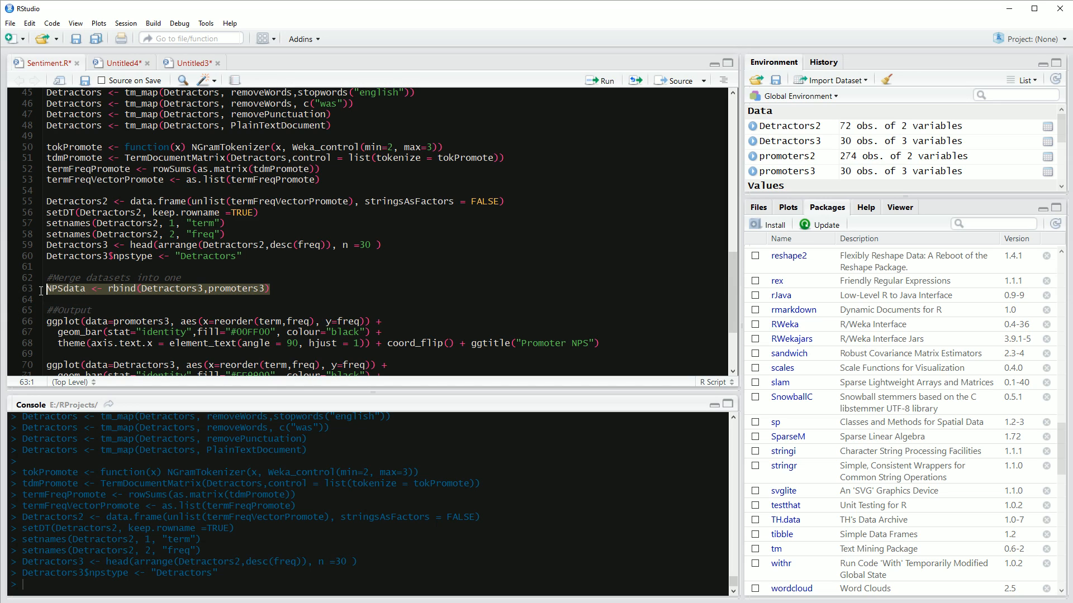
# Merge both tables into the 60-row NPSdata and plot the green Promoter NPS bigram bar chart.
pyautogui.click(600, 81)
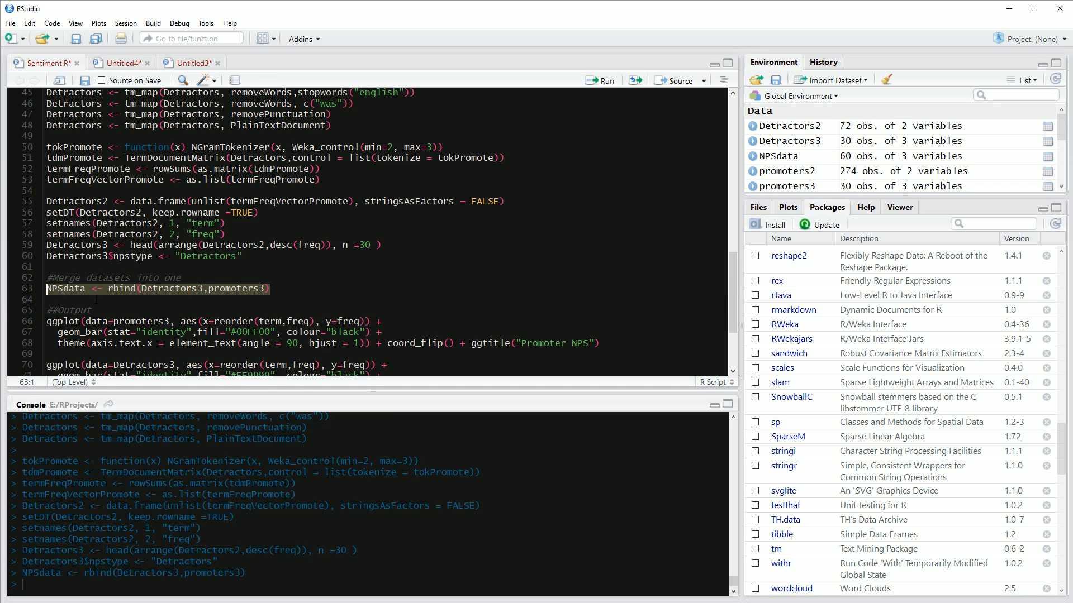
pyautogui.scroll(-3)
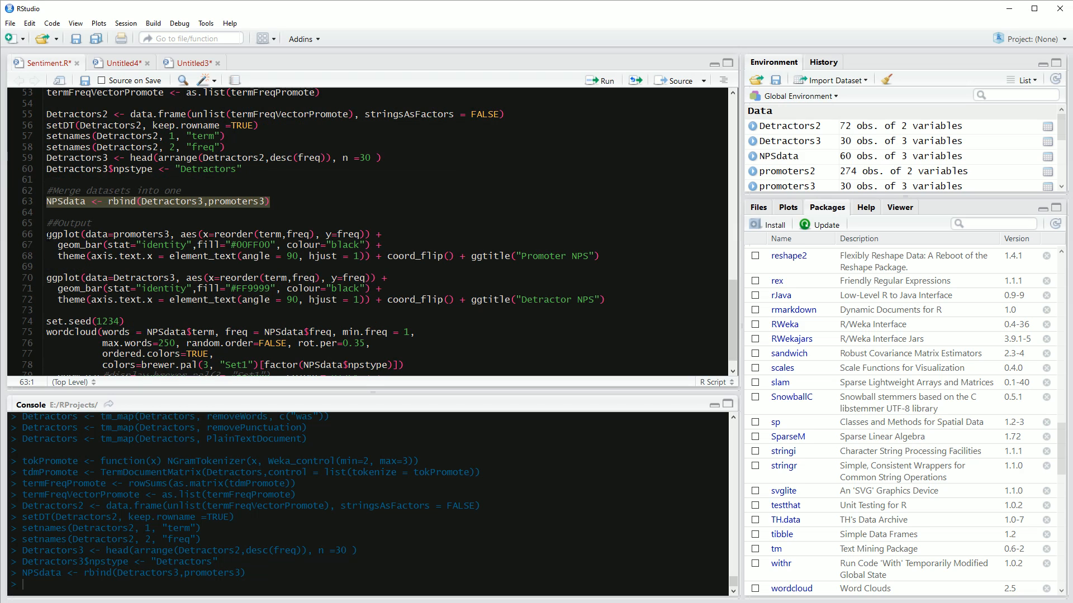
pyautogui.click(548, 256)
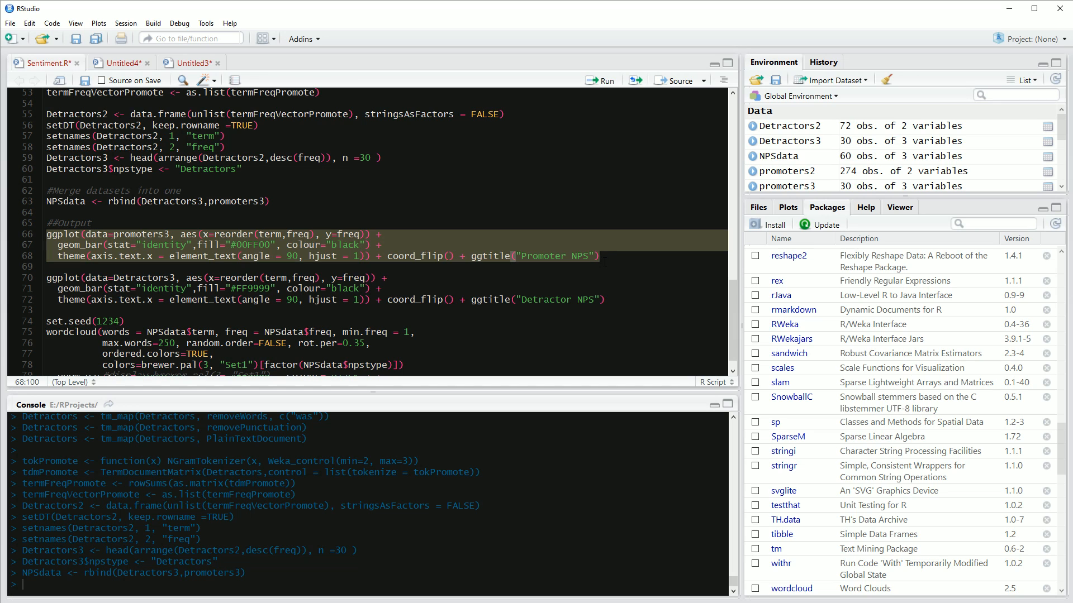
pyautogui.click(600, 81)
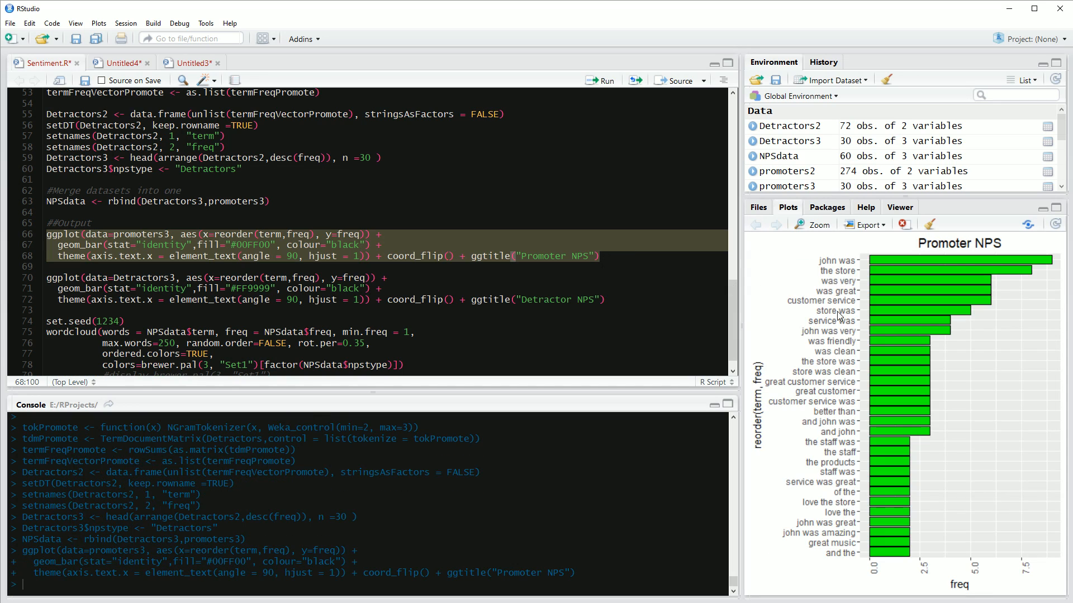
pyautogui.moveTo(971, 287)
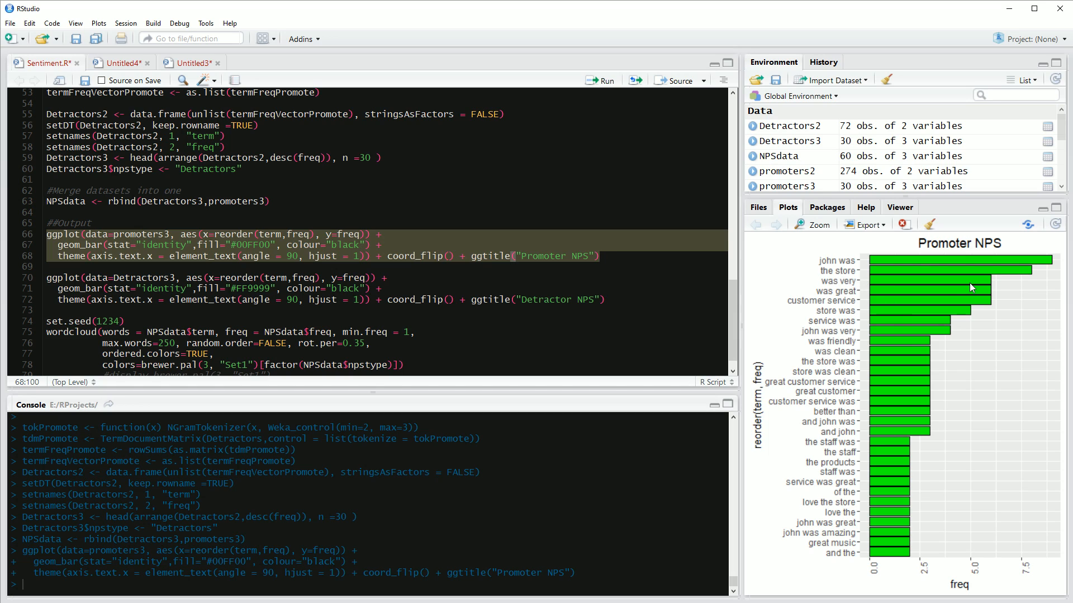
pyautogui.moveTo(962, 302)
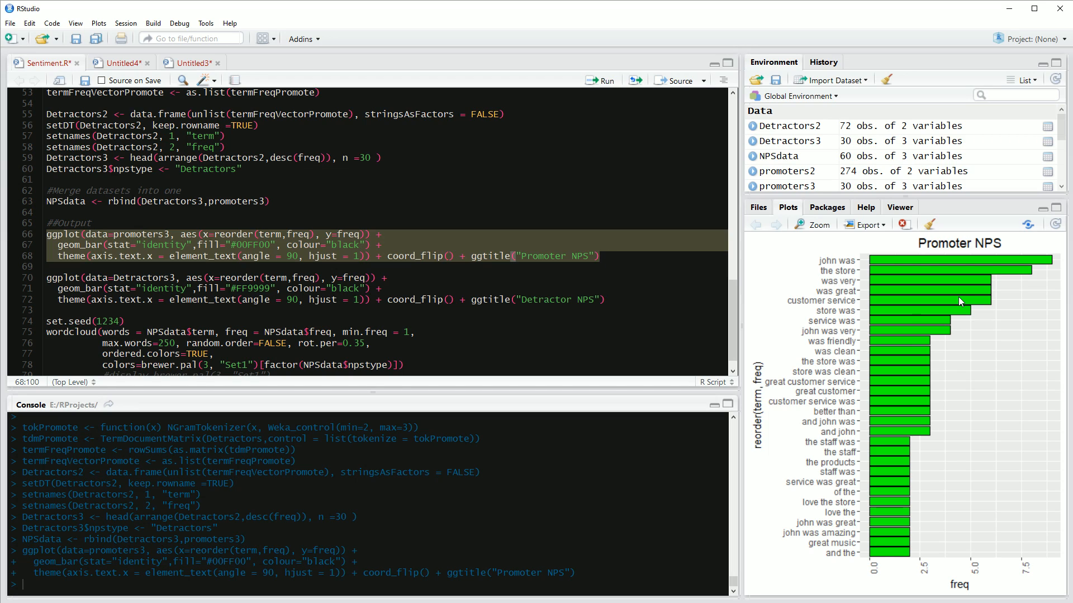
pyautogui.moveTo(864, 354)
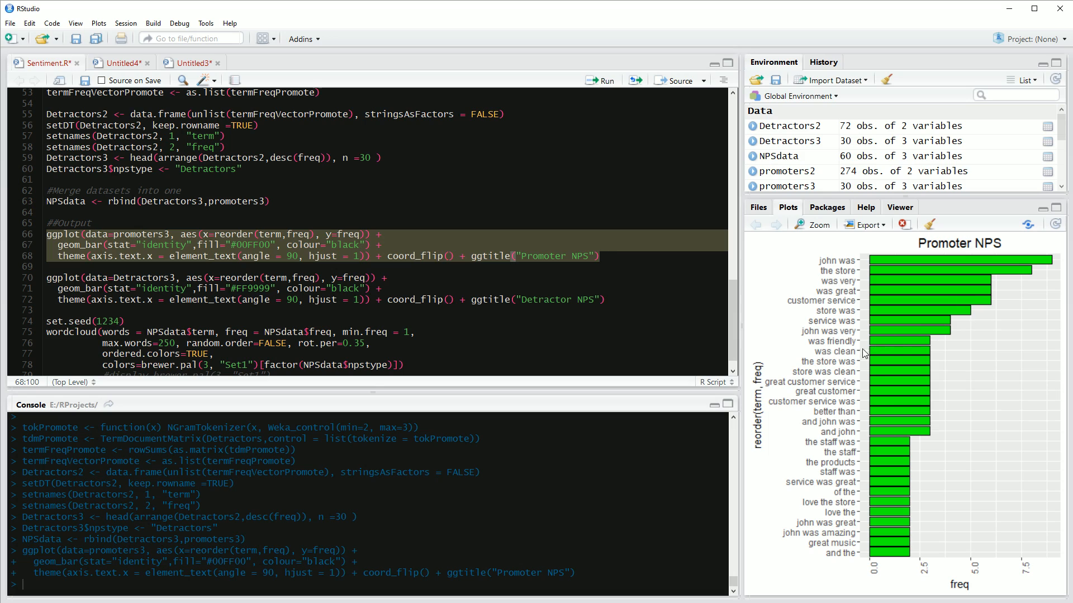
pyautogui.moveTo(865, 420)
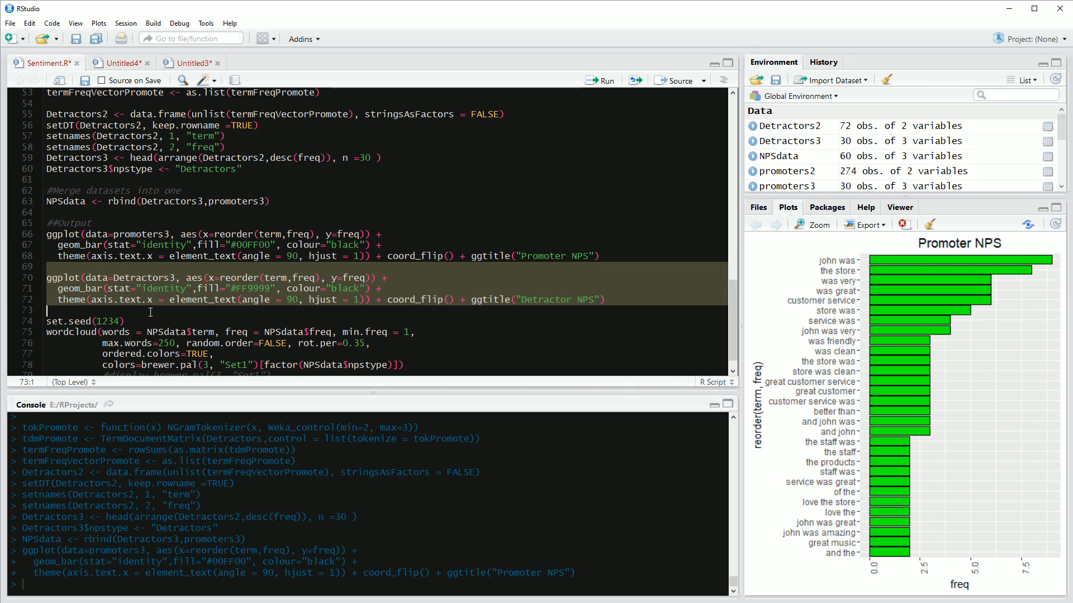
# Plot the Detractor NPS bar chart led by 'store closed' and 'need open'.
pyautogui.click(600, 80)
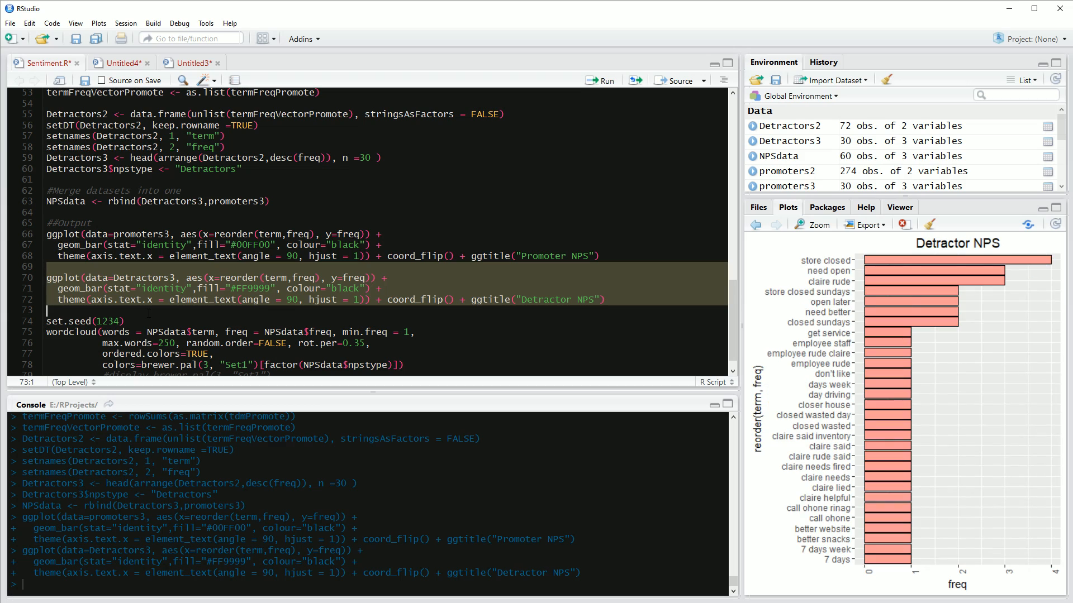
pyautogui.moveTo(852, 276)
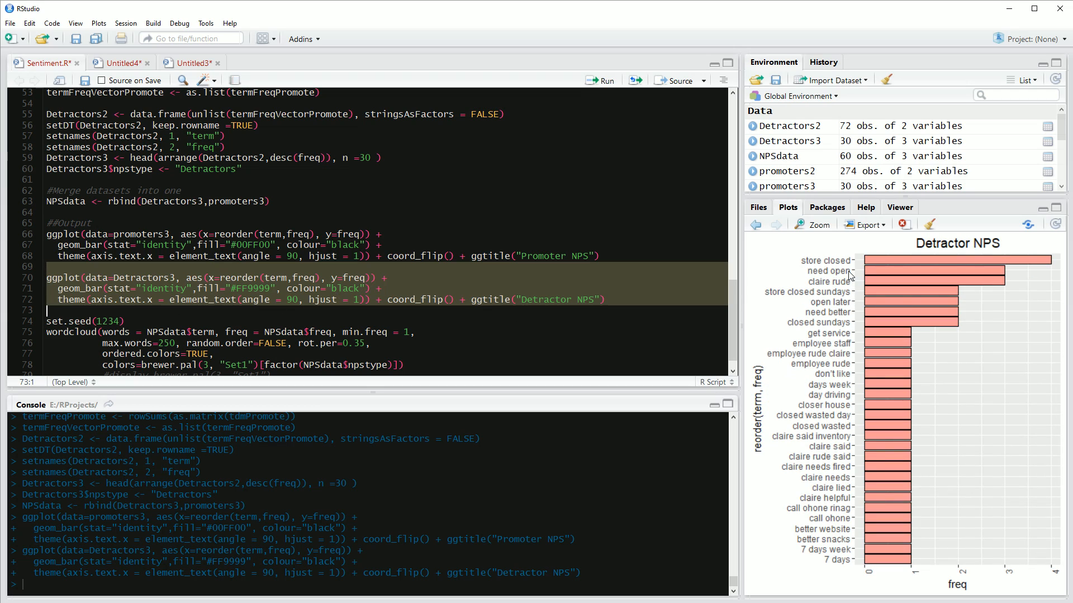
pyautogui.moveTo(855, 282)
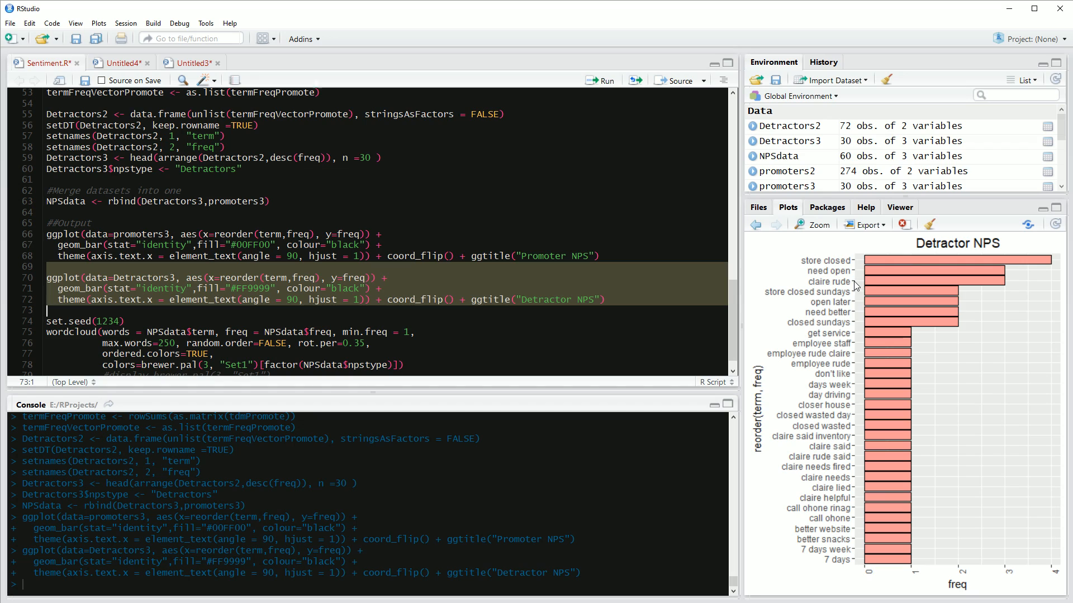
pyautogui.moveTo(853, 282)
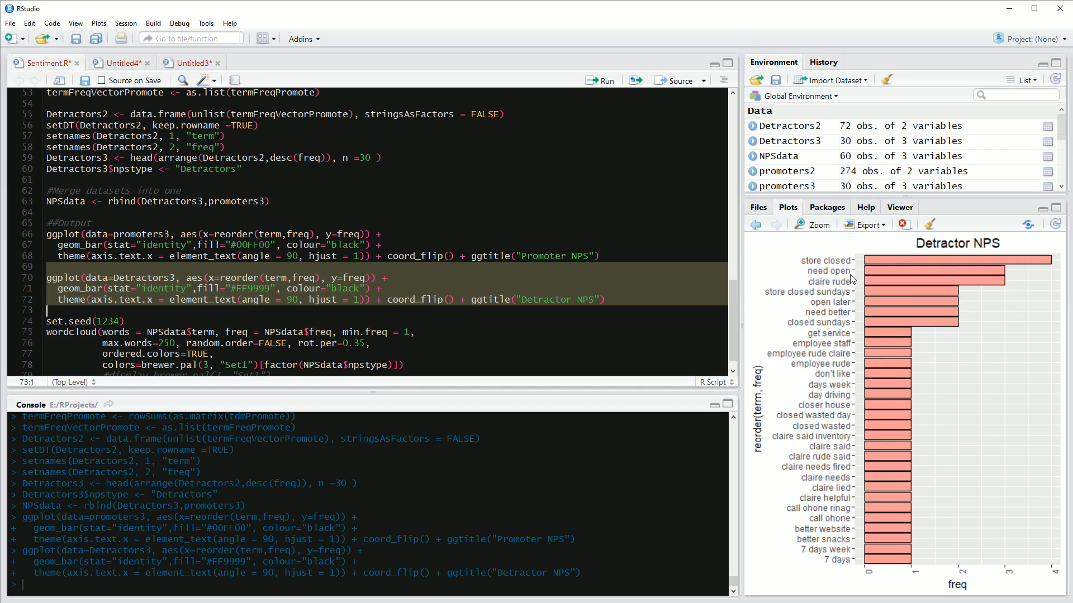
pyautogui.moveTo(855, 291)
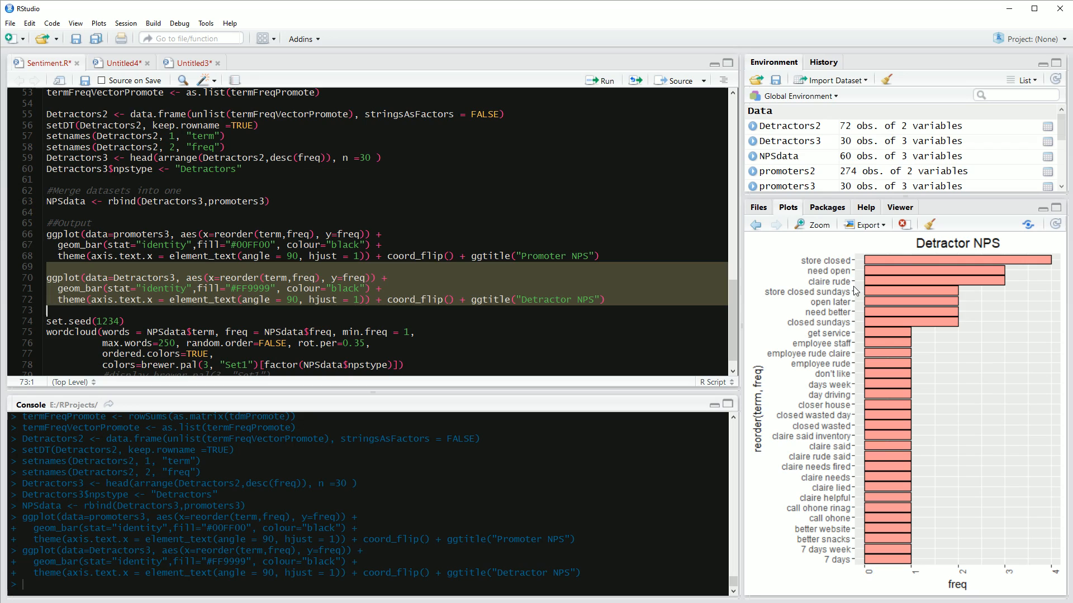
pyautogui.moveTo(860, 287)
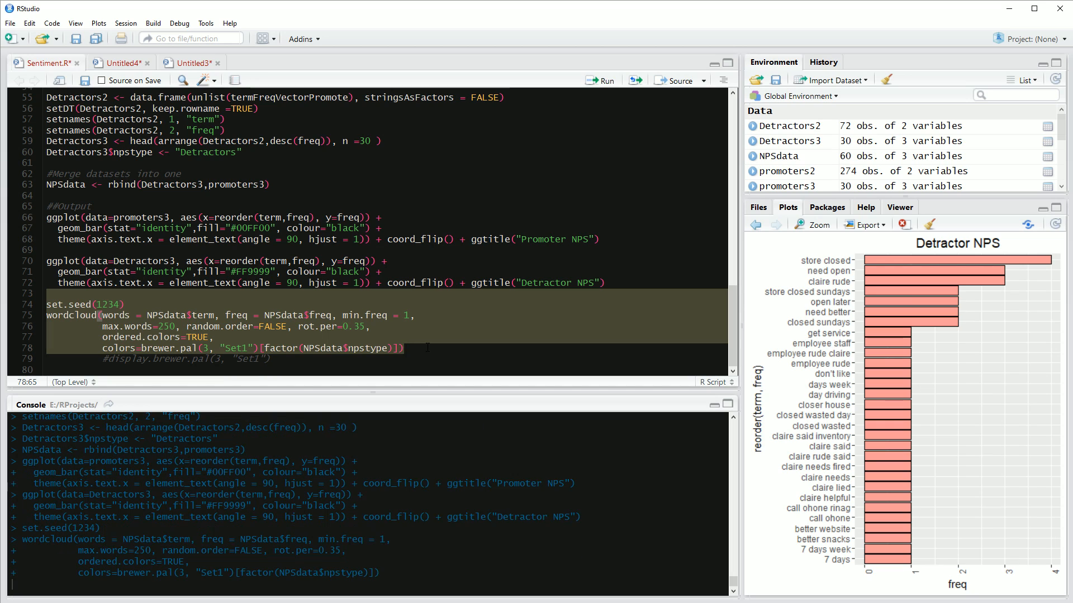
# Render the word cloud with blue promoter bigrams and red detractor bigrams.
pyautogui.click(600, 80)
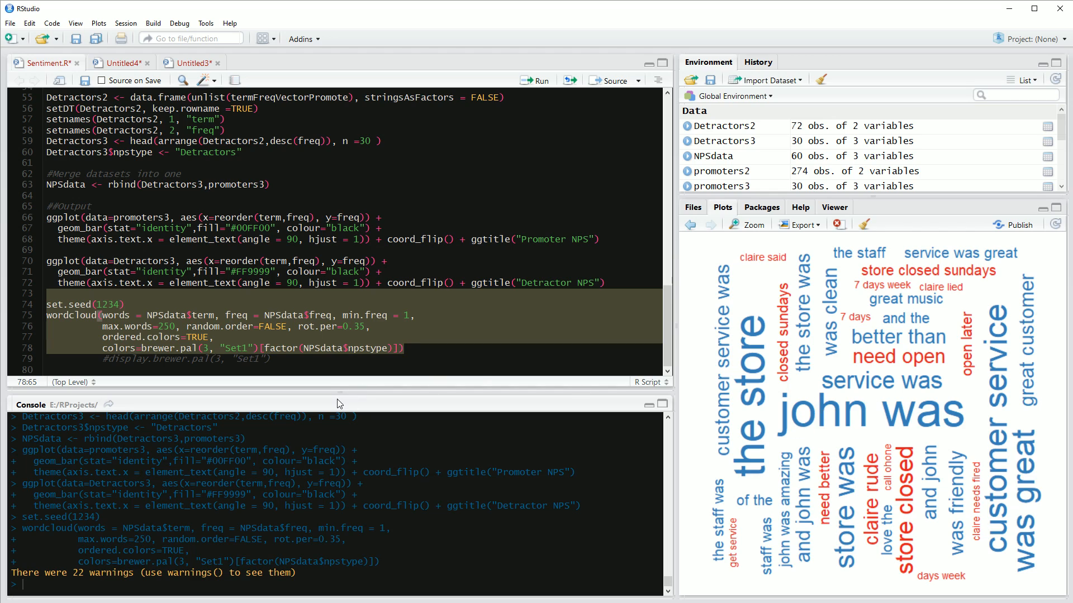
pyautogui.moveTo(826, 389)
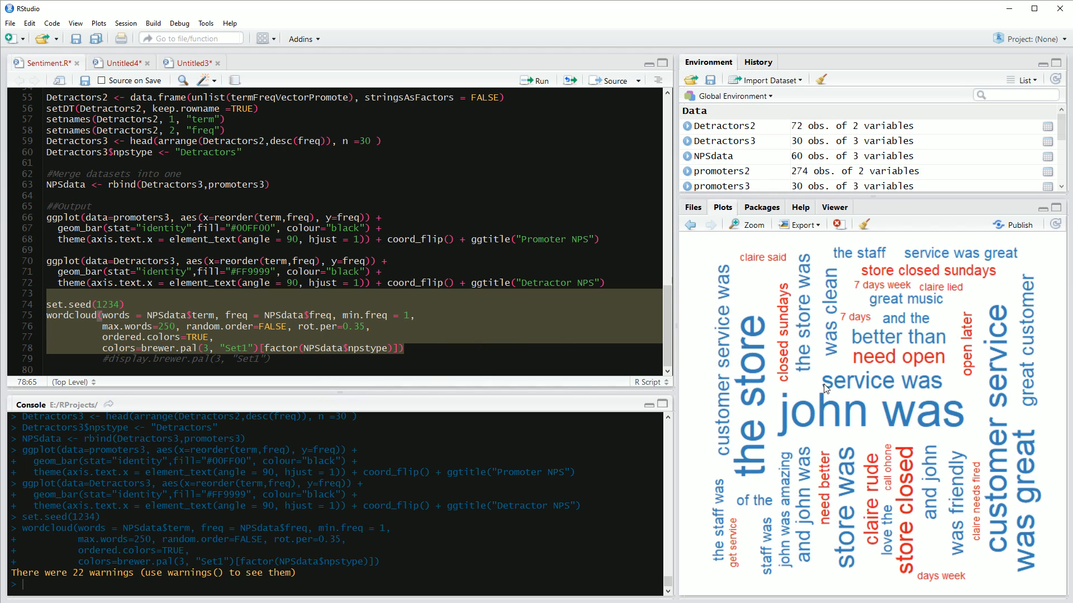
pyautogui.moveTo(968, 455)
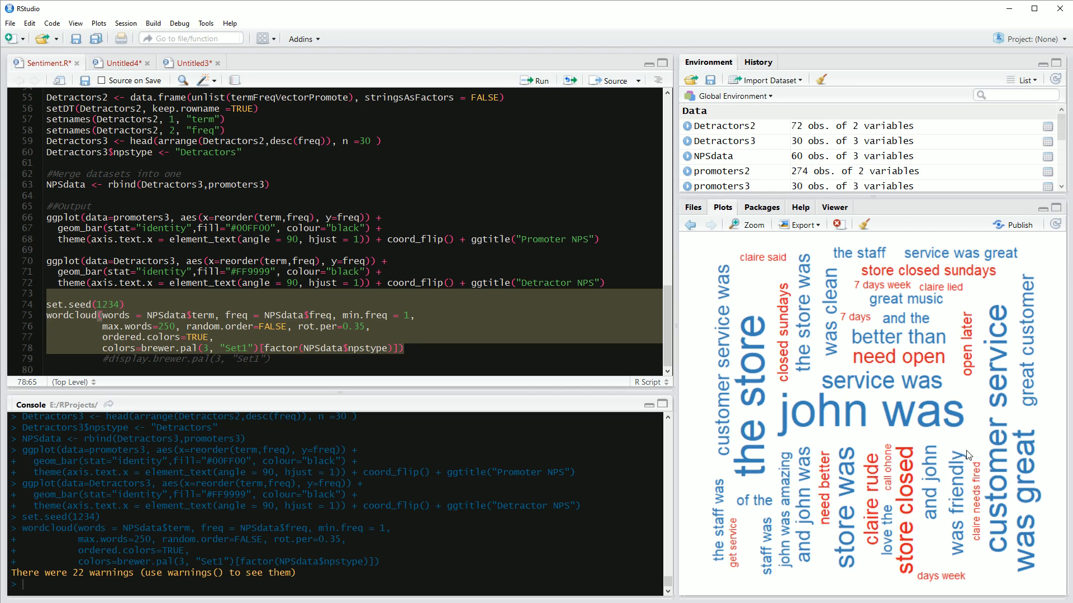
pyautogui.moveTo(1020, 525)
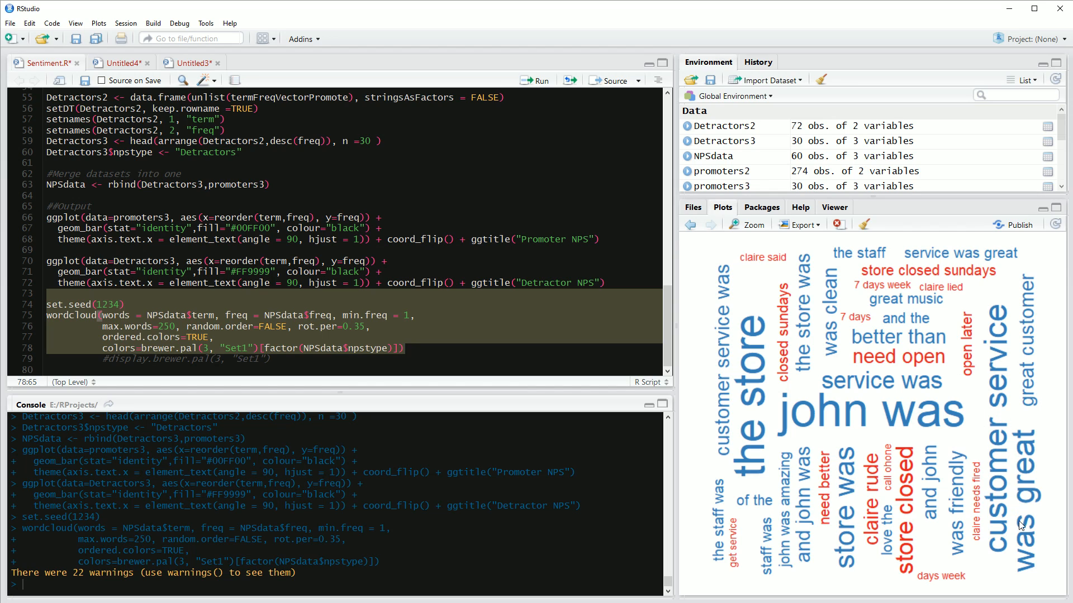
pyautogui.moveTo(731, 415)
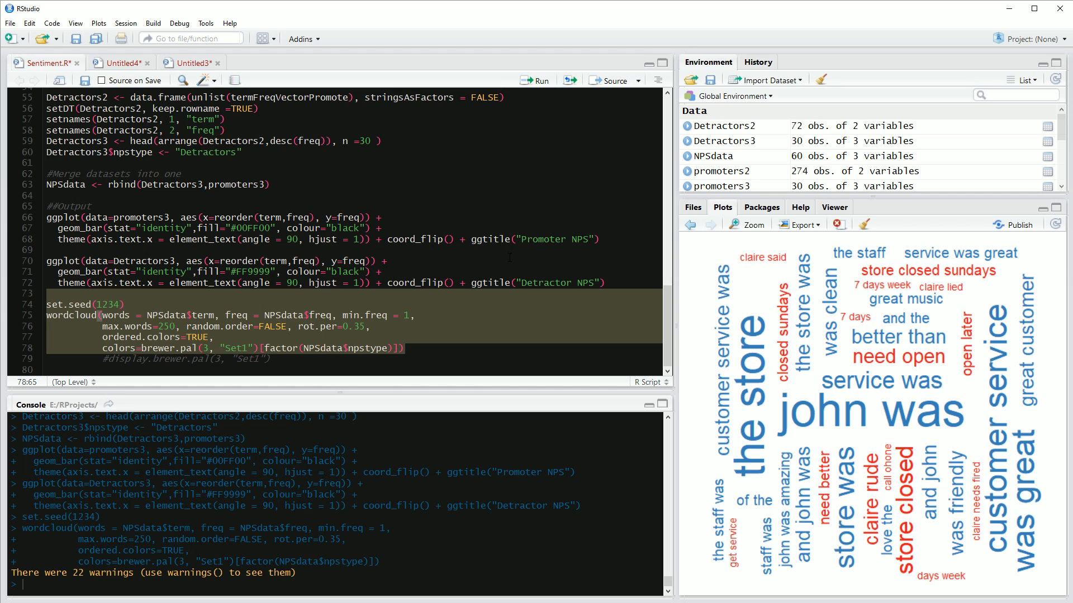
pyautogui.moveTo(812, 320)
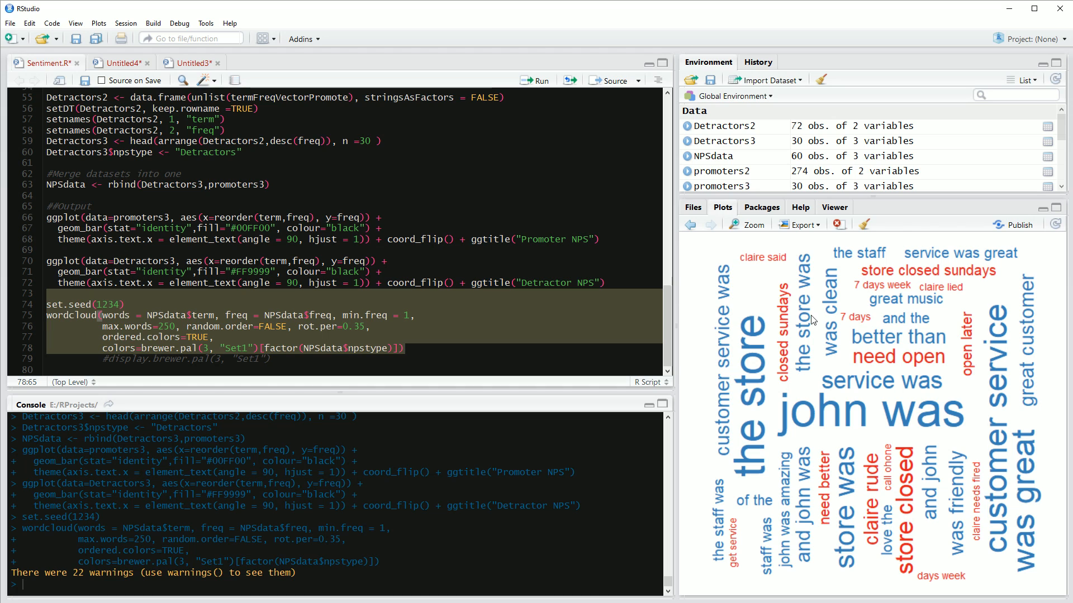
pyautogui.moveTo(766, 322)
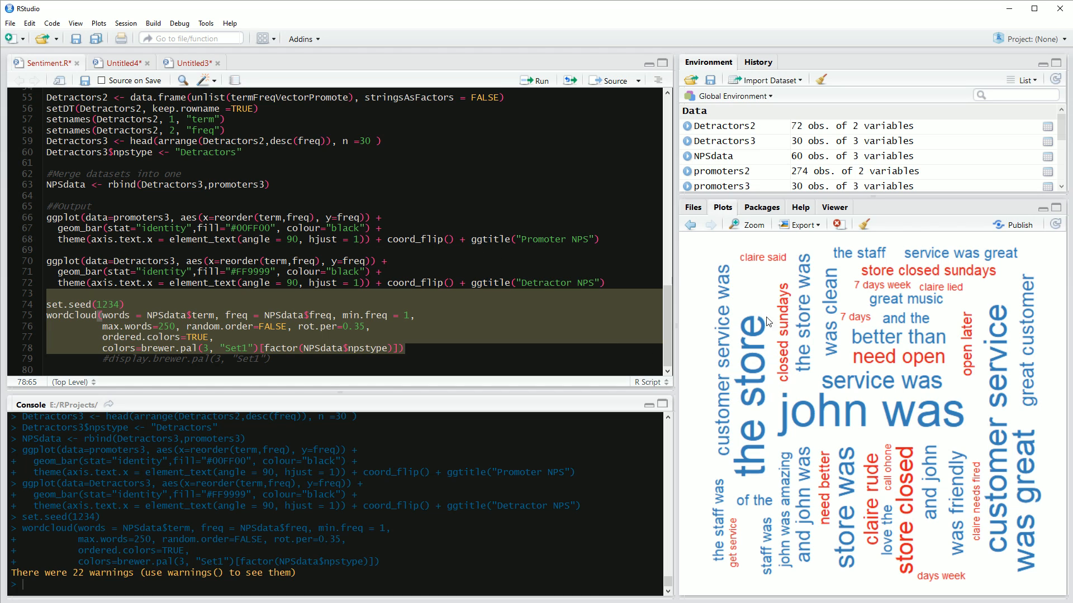
# Change the promoters removeWords term from 'Youtube' back to 'was'.
pyautogui.scroll(3)
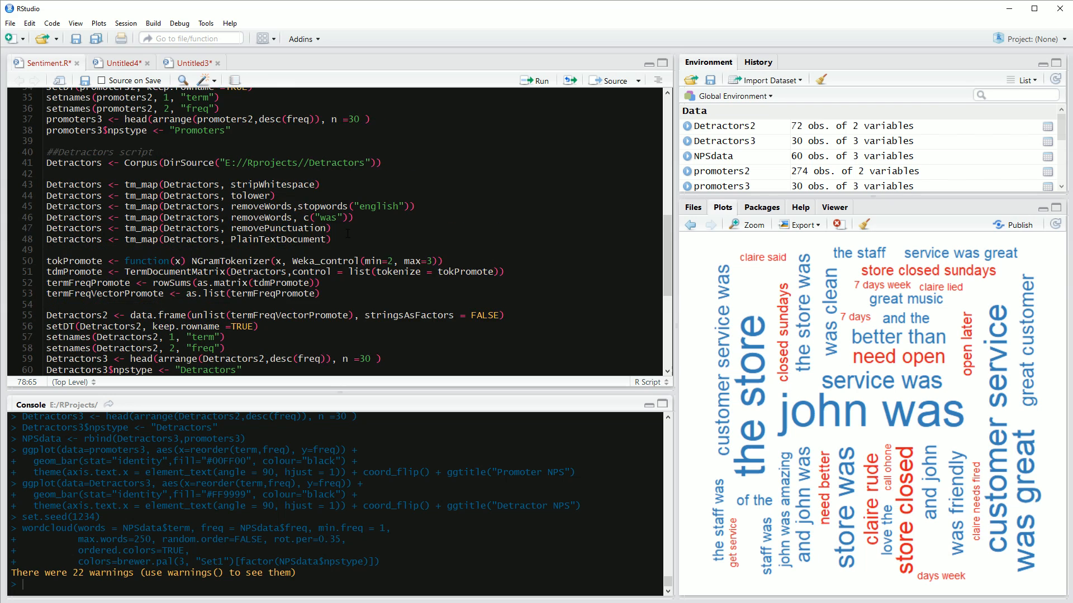
pyautogui.scroll(3)
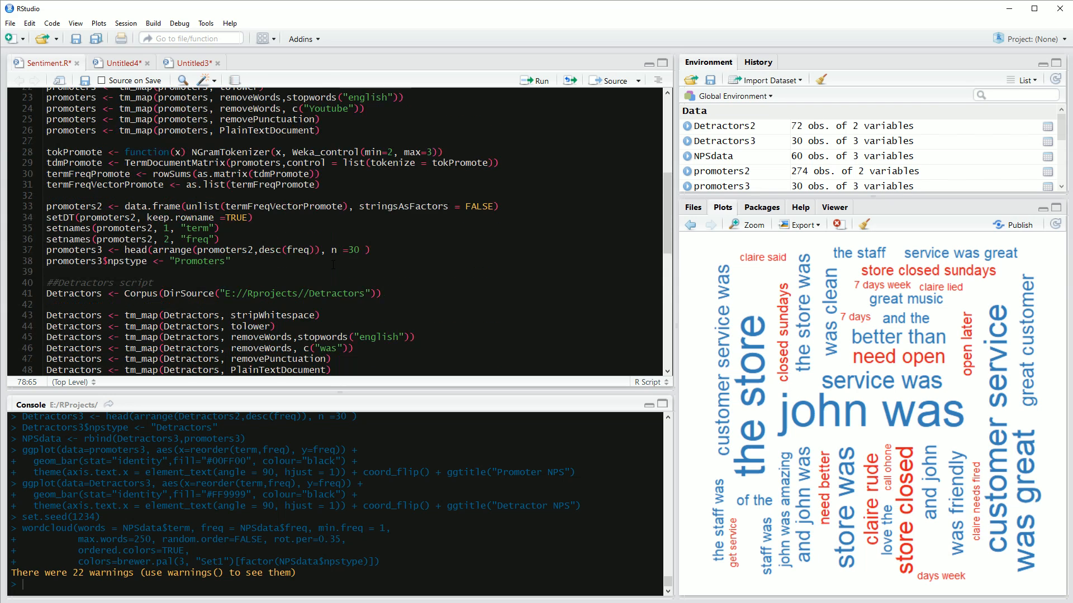
pyautogui.scroll(3)
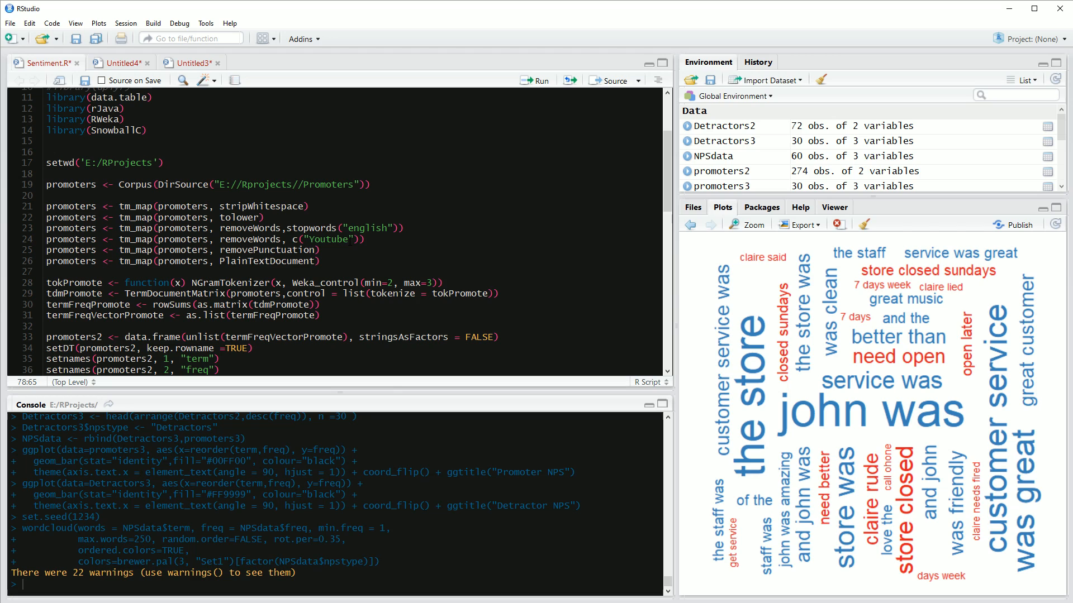
pyautogui.doubleClick(328, 239)
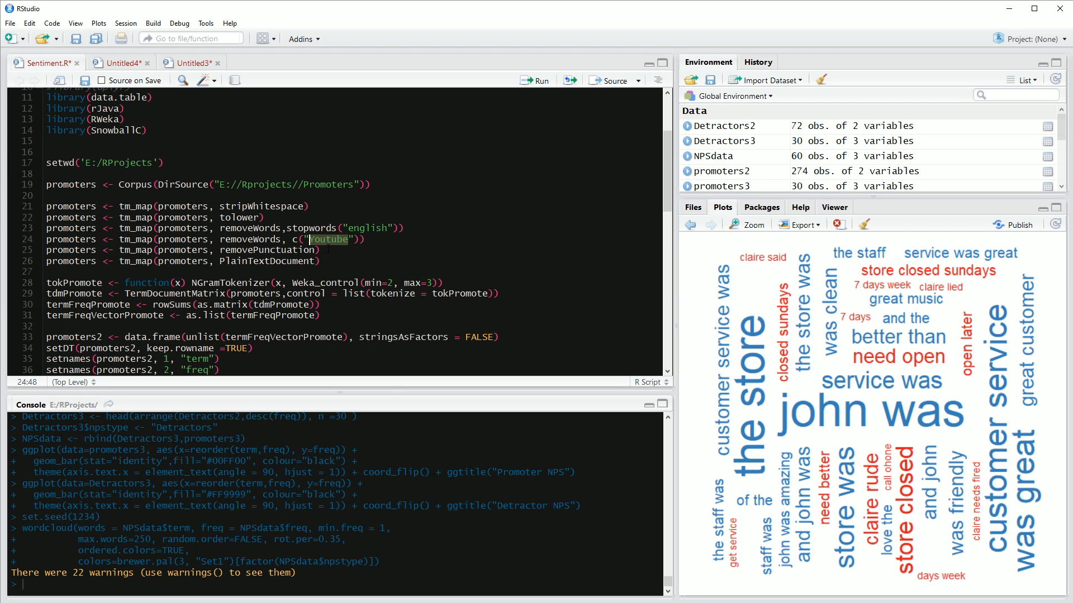
pyautogui.write('was')
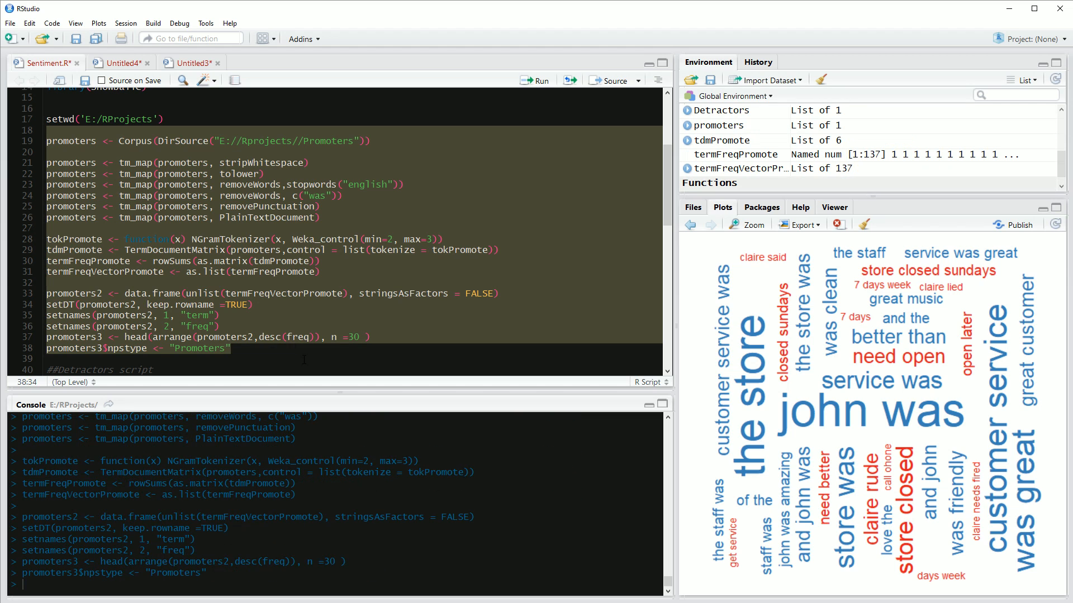
# Rerun the promoter pipeline and the rbind merge of detractor and promoter tables.
pyautogui.scroll(-3)
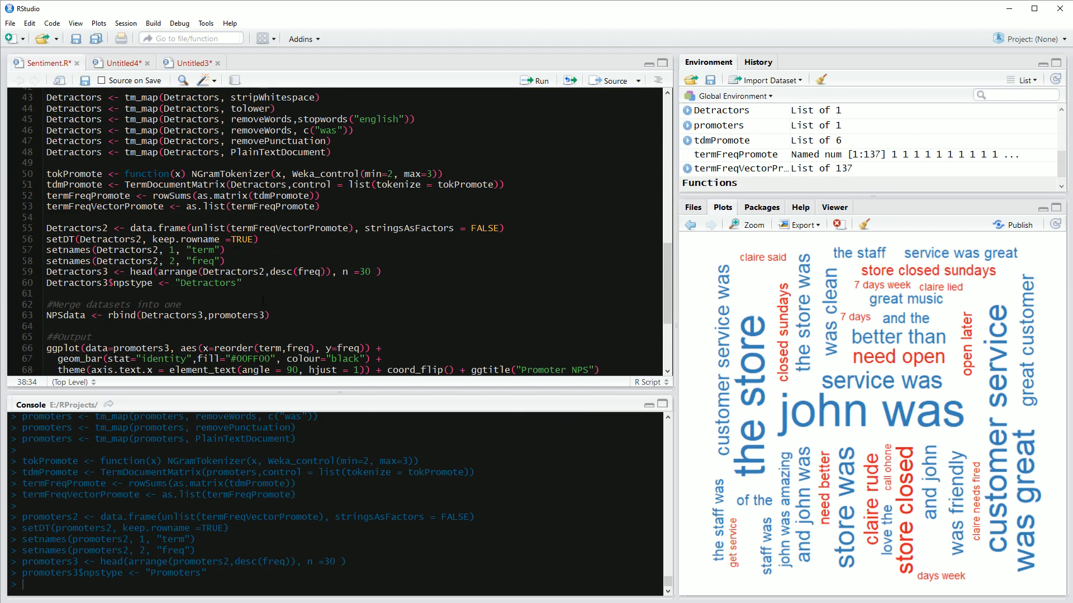
pyautogui.scroll(3)
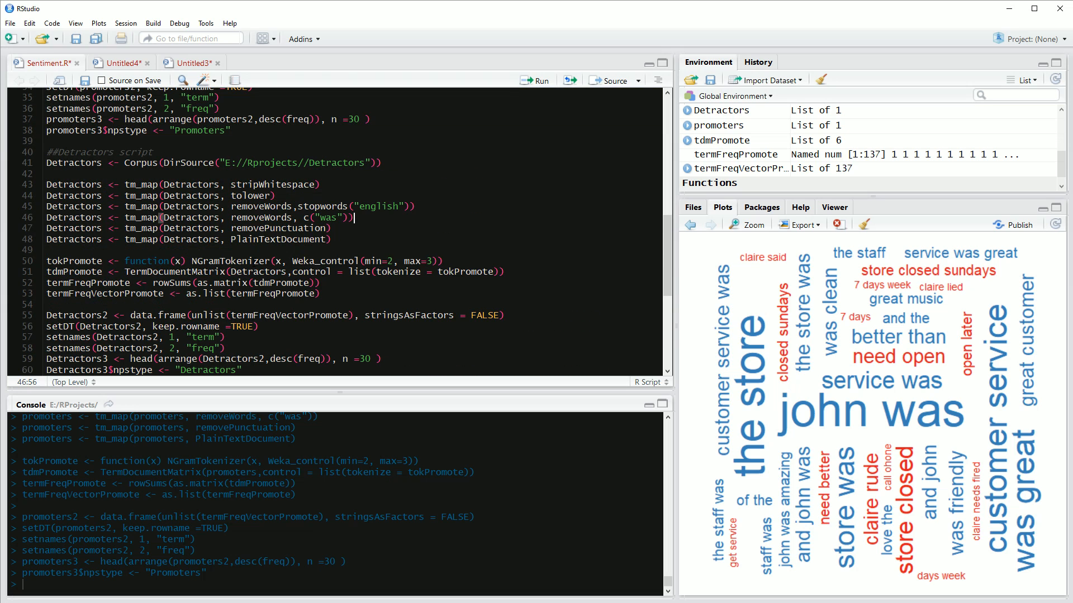
pyautogui.scroll(-3)
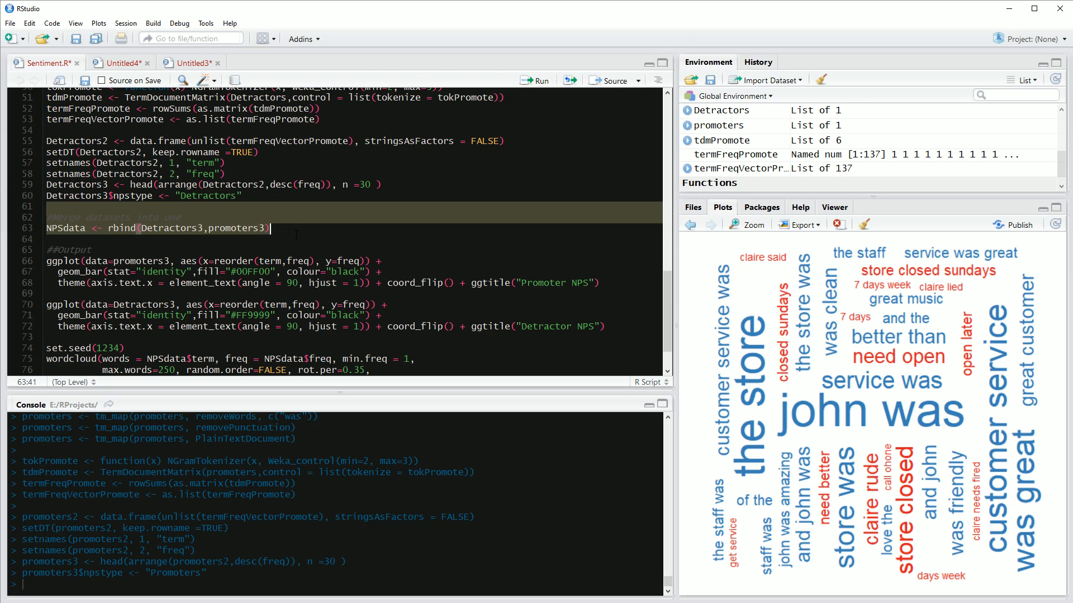
pyautogui.click(536, 80)
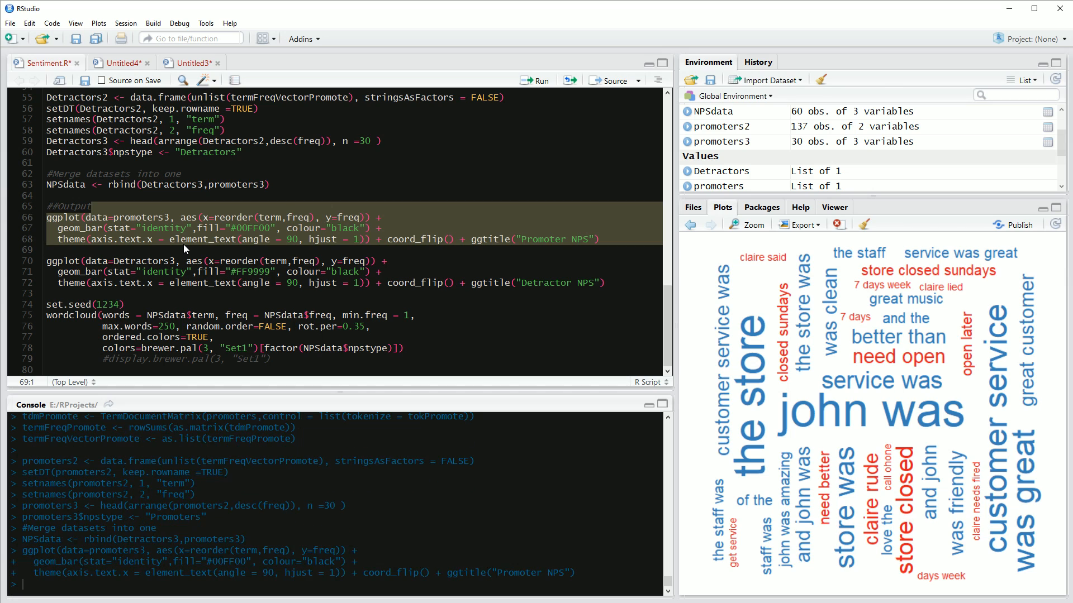
# Redraw the Promoter NPS chart, now topped by 'customer service' and 'store clean' without 'was' bigrams.
pyautogui.click(539, 80)
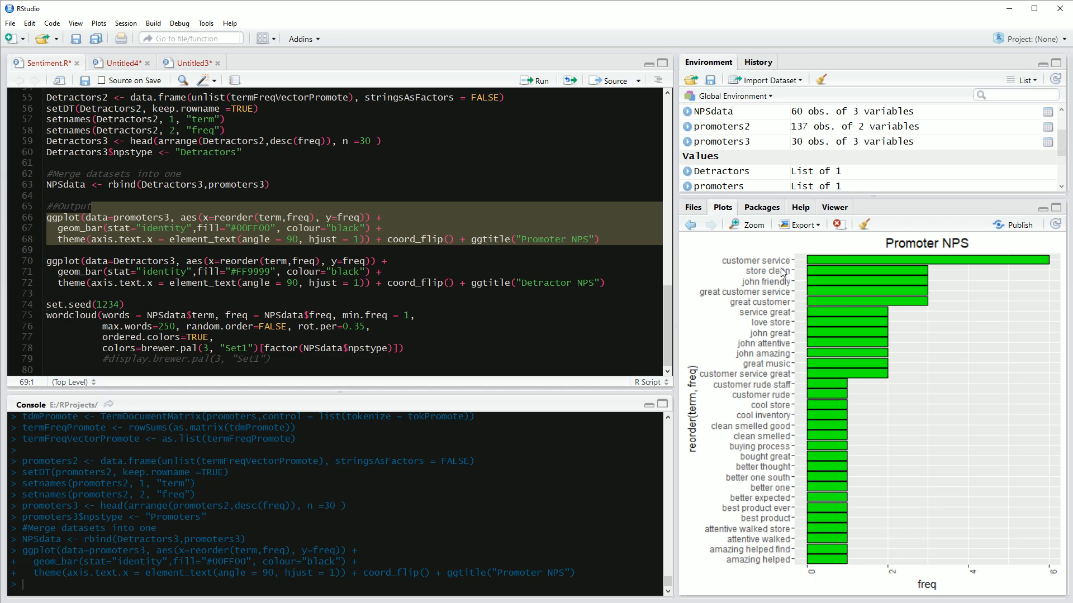
pyautogui.moveTo(818, 274)
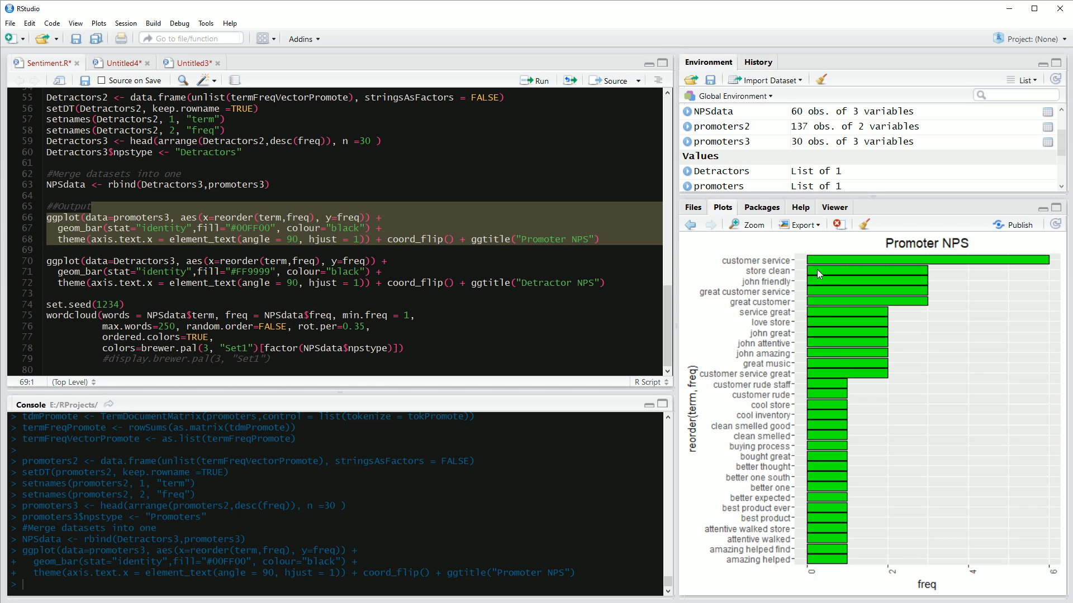
pyautogui.moveTo(783, 290)
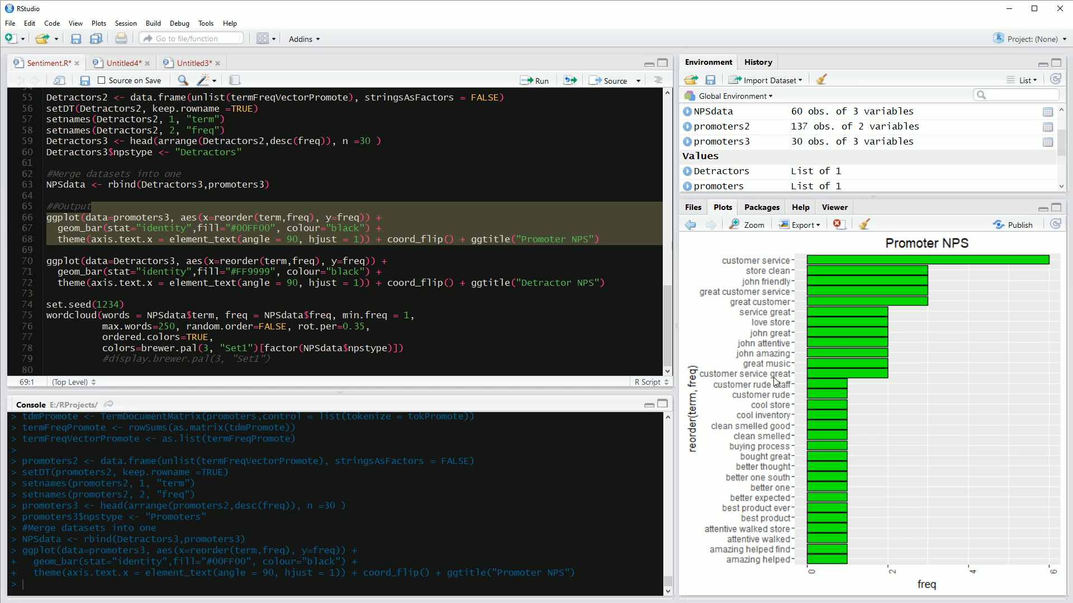
pyautogui.moveTo(547, 382)
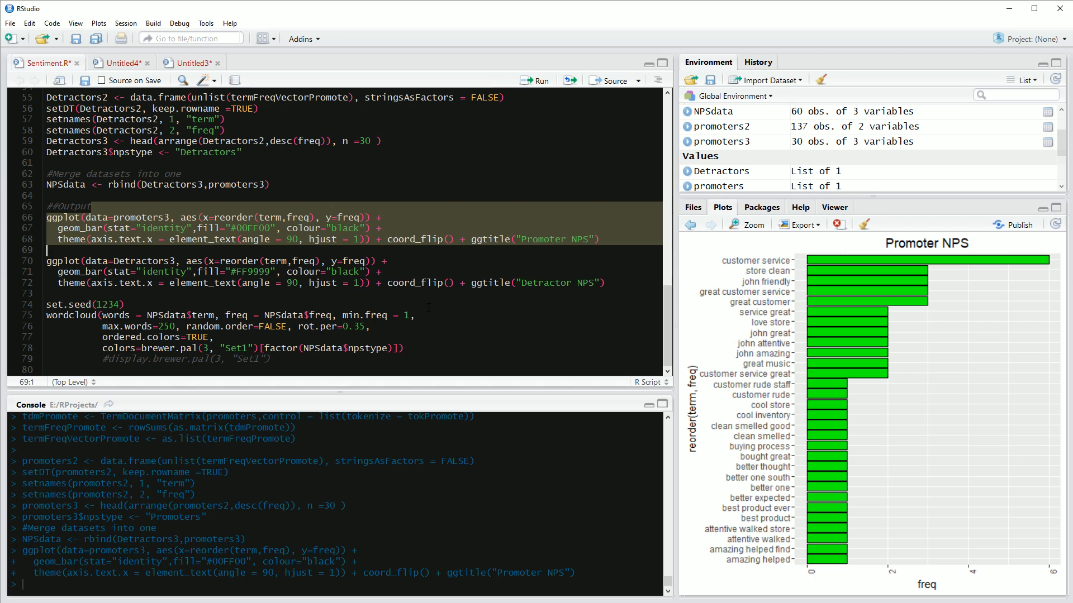
pyautogui.scroll(3)
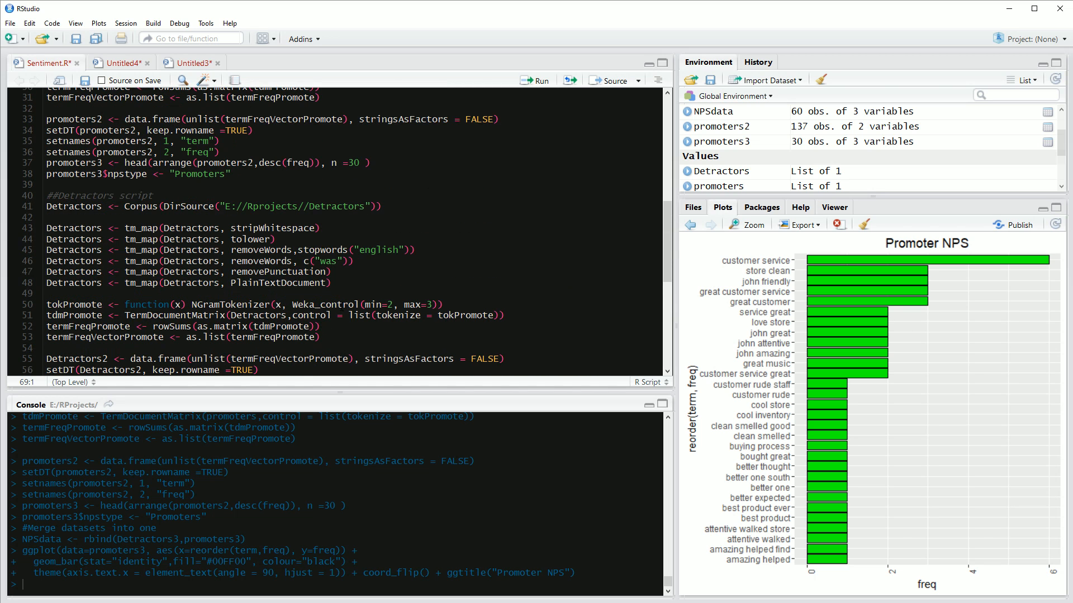
pyautogui.scroll(-3)
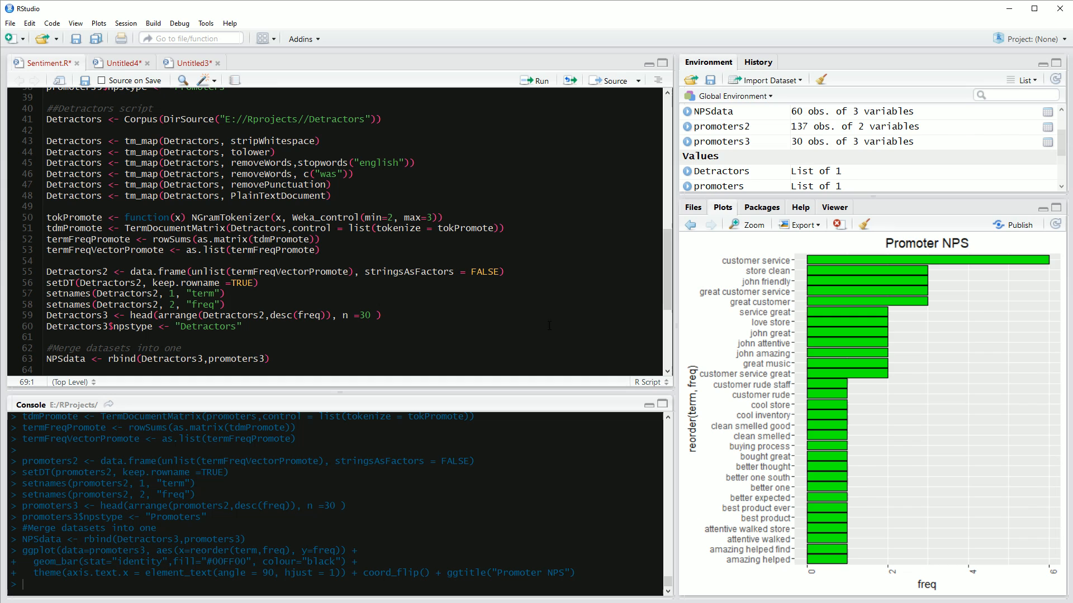
pyautogui.scroll(-3)
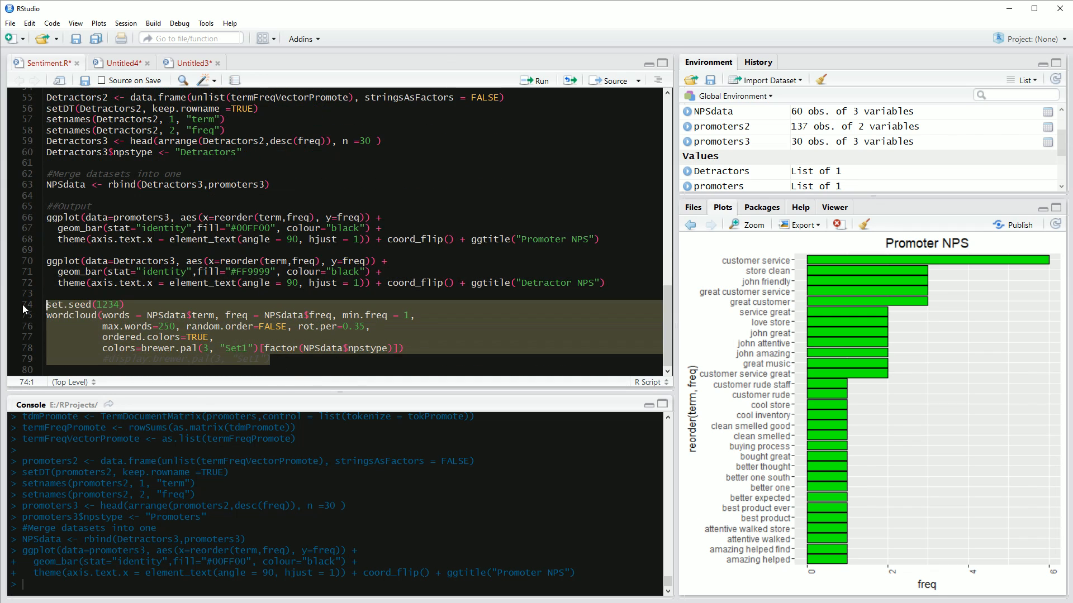
# Redraw the bigram word cloud showing blue promoter and red detractor phrases without "was".
pyautogui.click(537, 80)
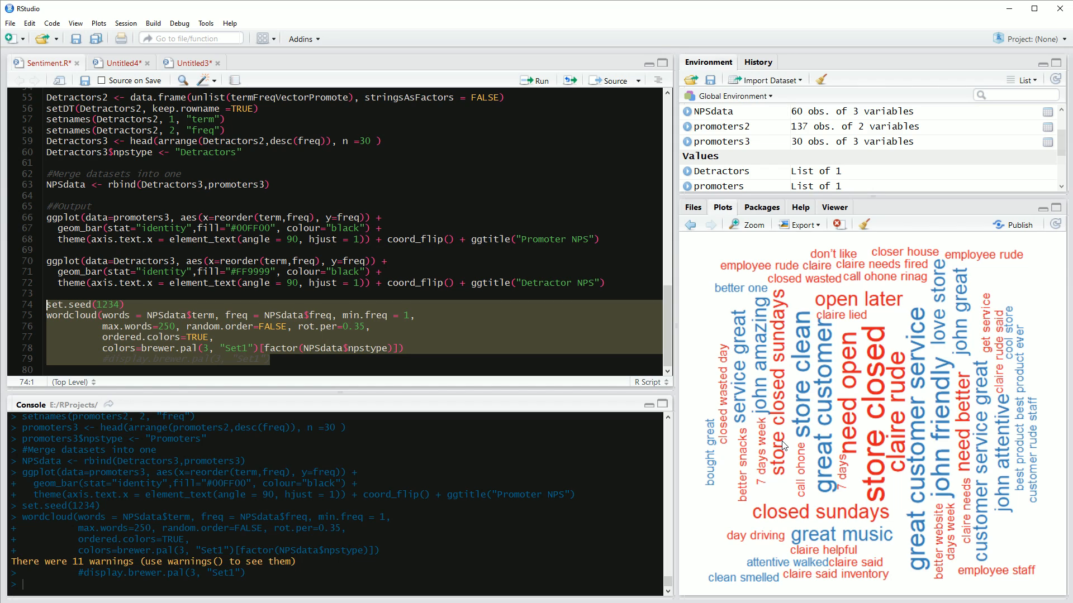
pyautogui.moveTo(870, 457)
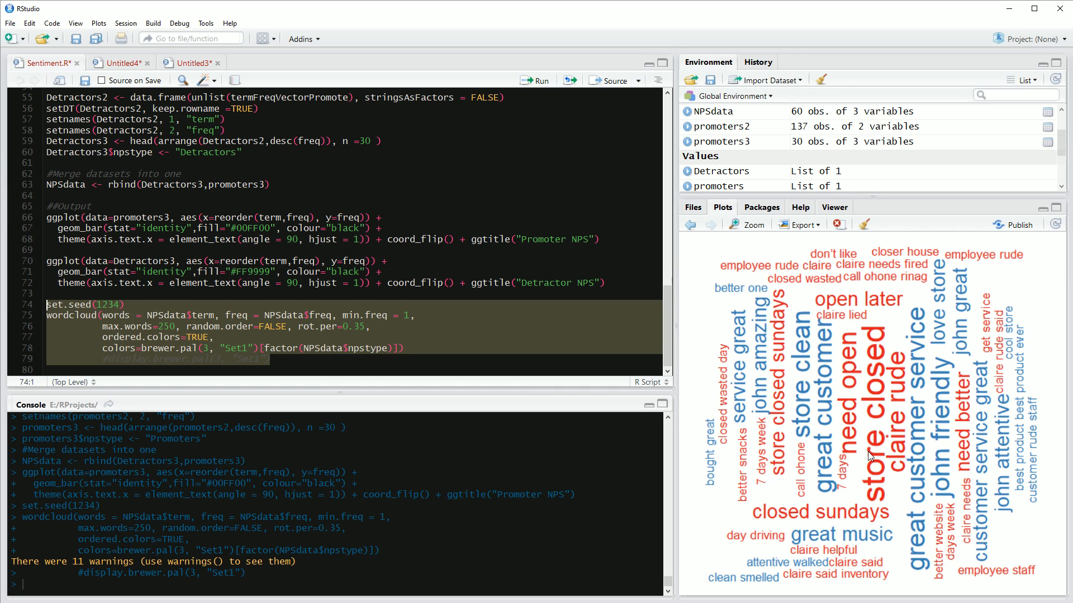
pyautogui.moveTo(270, 316)
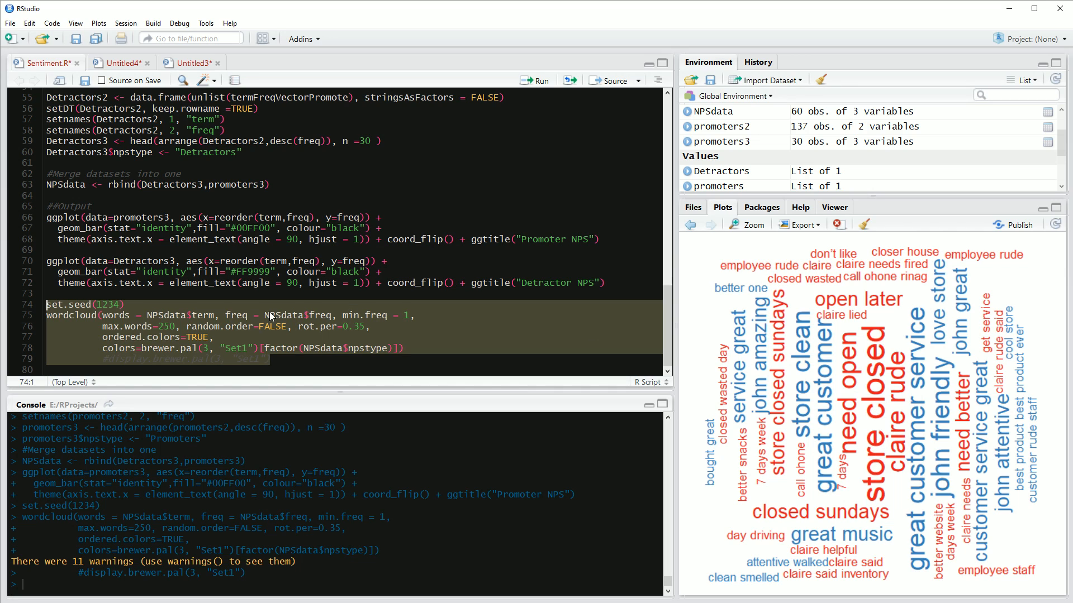
pyautogui.moveTo(711, 316)
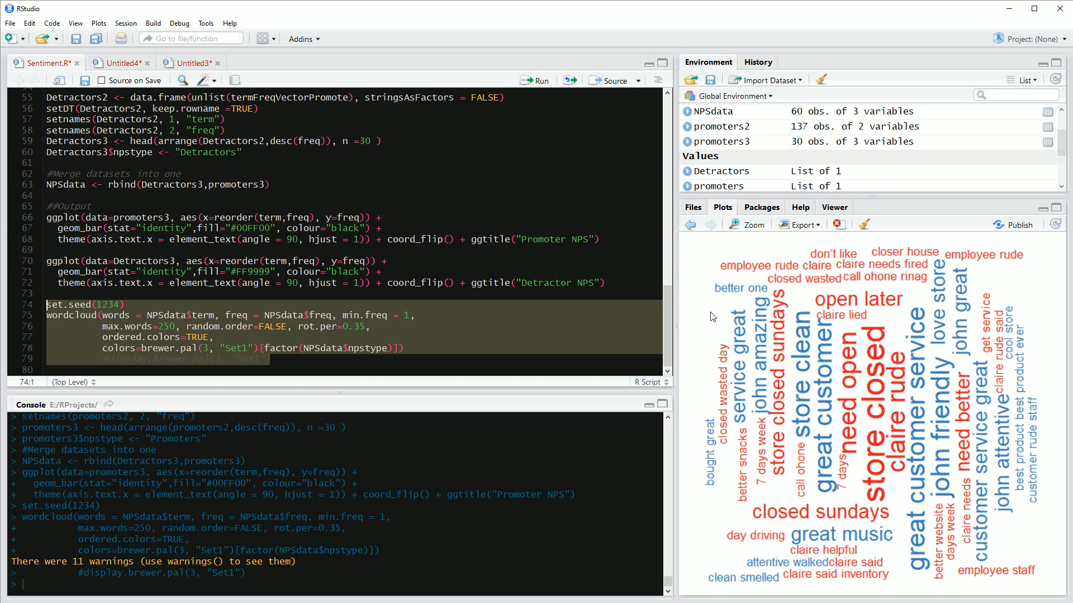